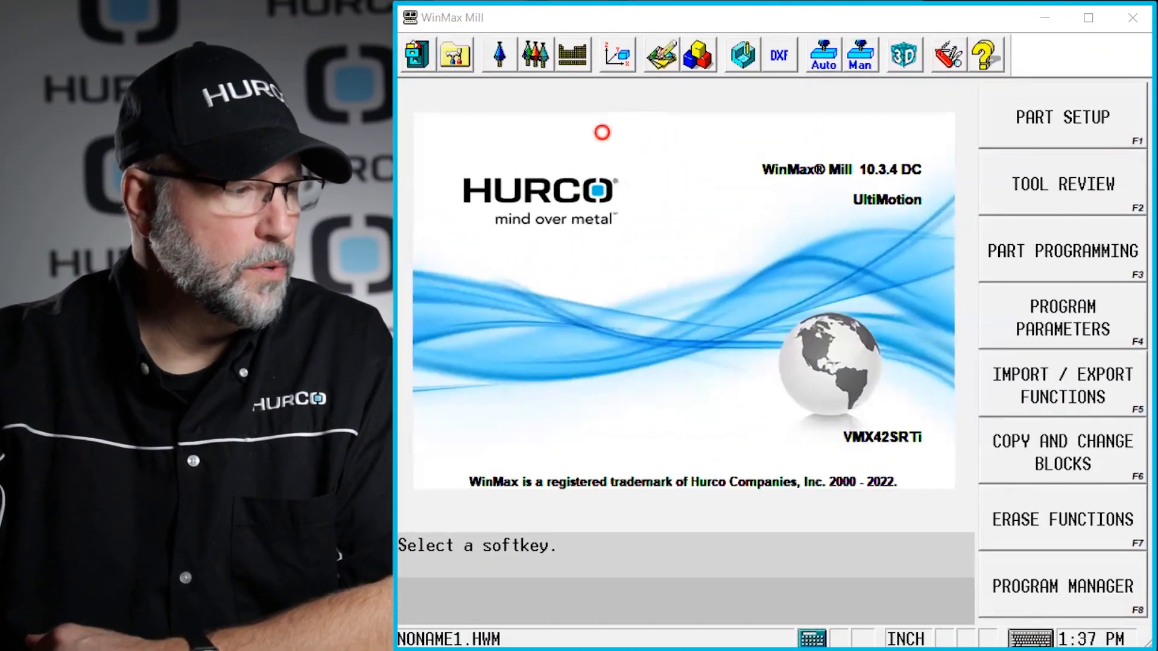
Create a new conversational program from Program Manager and launch the Max5 3D workspace.
click(1062, 586)
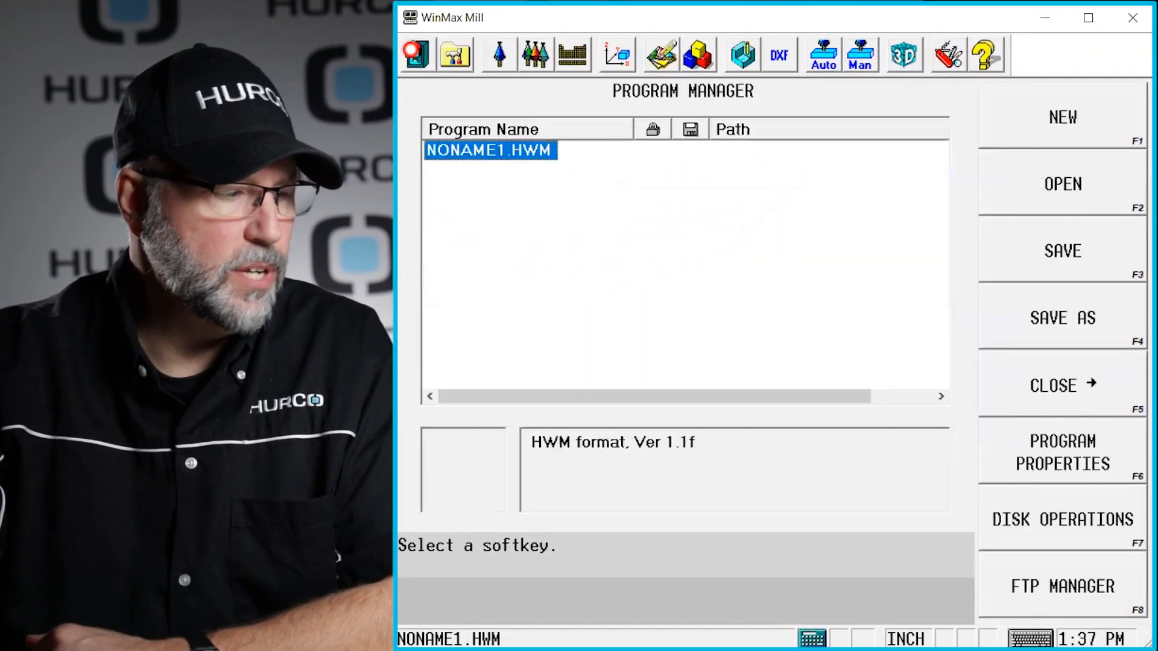
click(1061, 117)
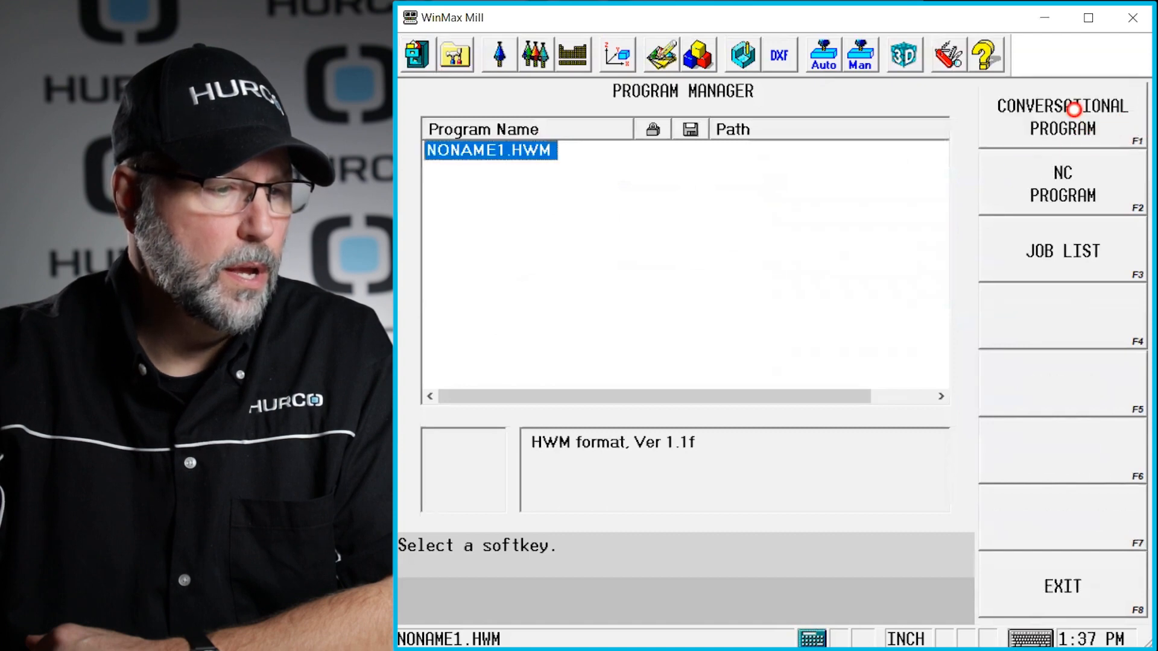
click(1062, 117)
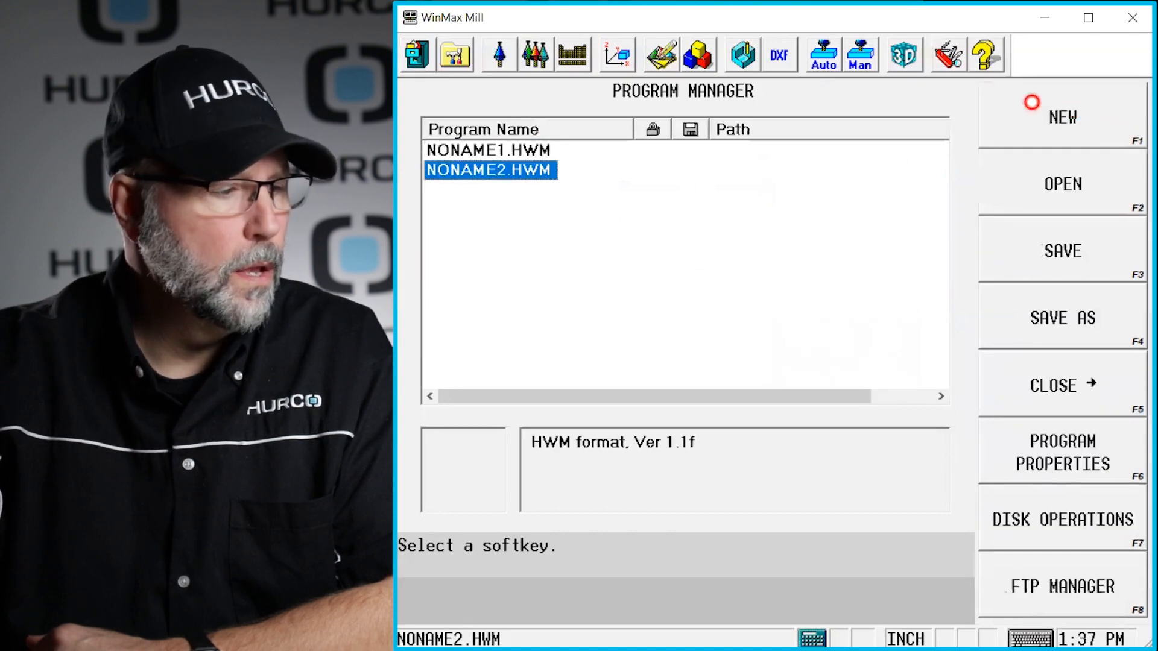
click(902, 55)
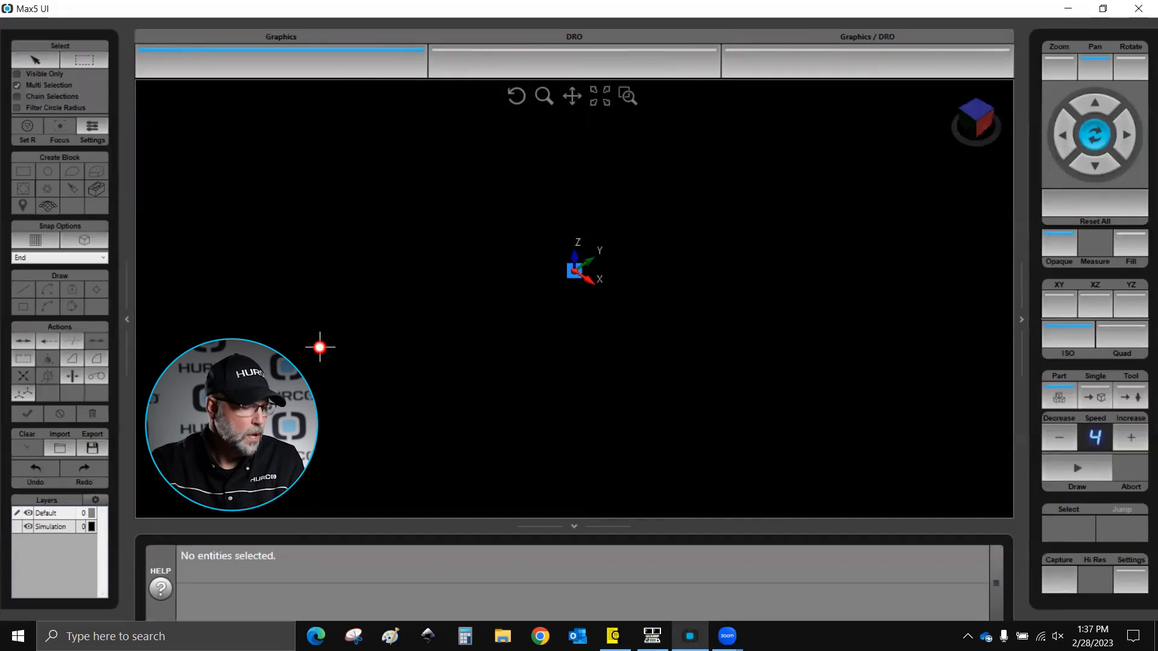
mouse_move(287, 341)
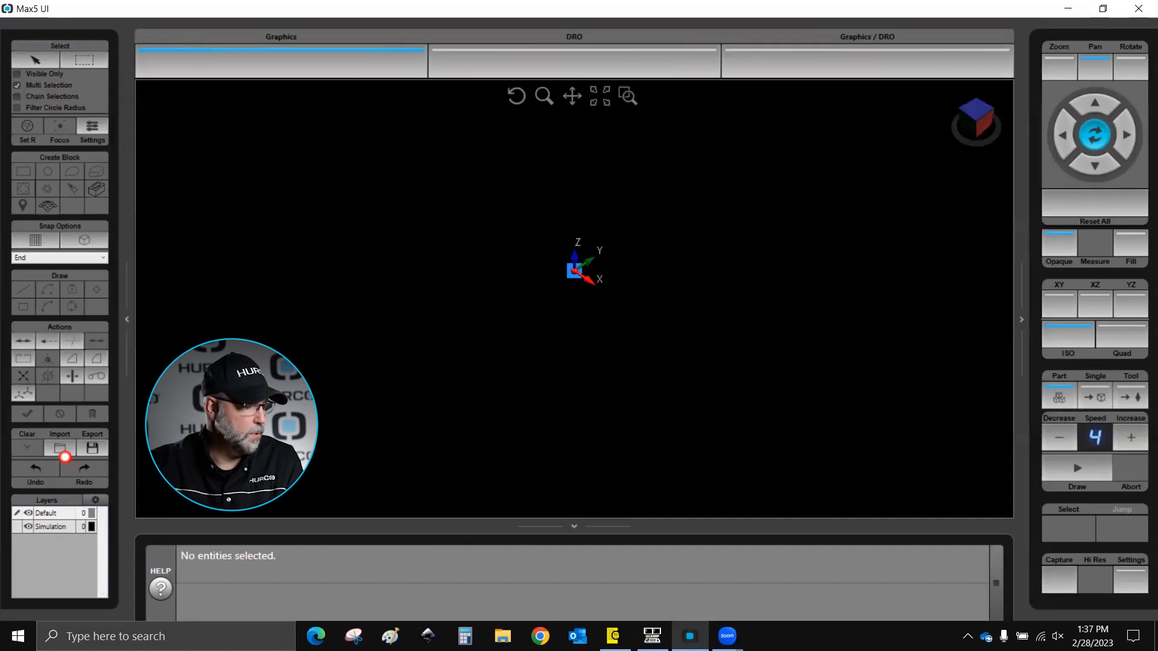
Import MoonScape.stp from the 3D IMPORT & DXF folder, accepting the export warning.
click(60, 448)
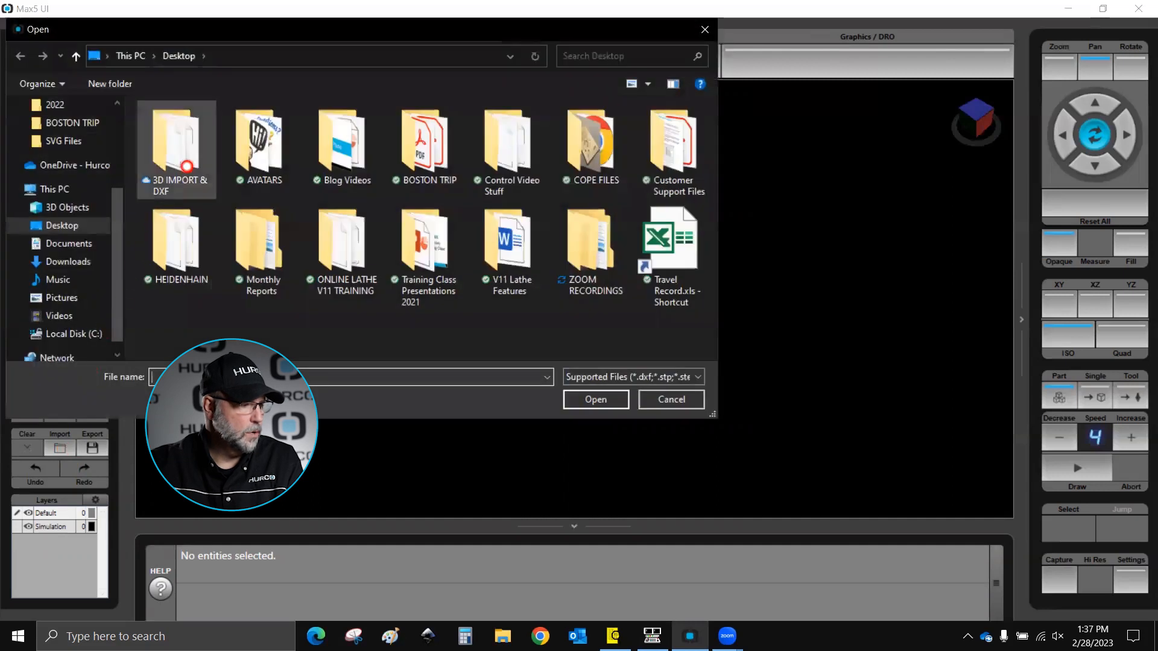
double_click(177, 147)
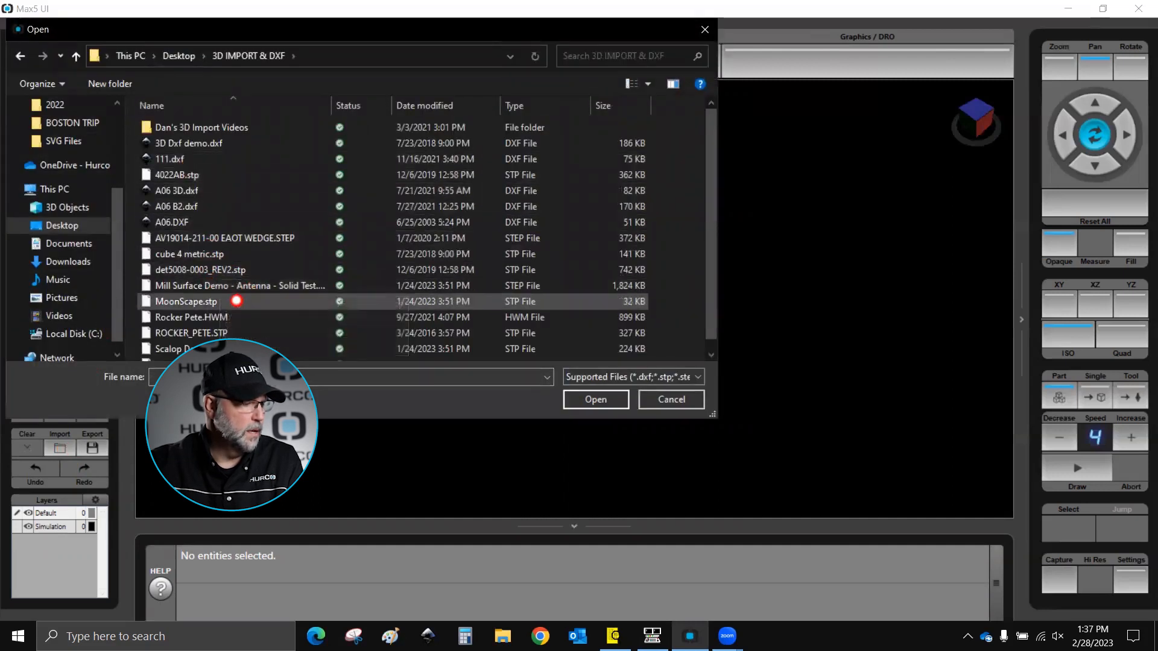
click(595, 400)
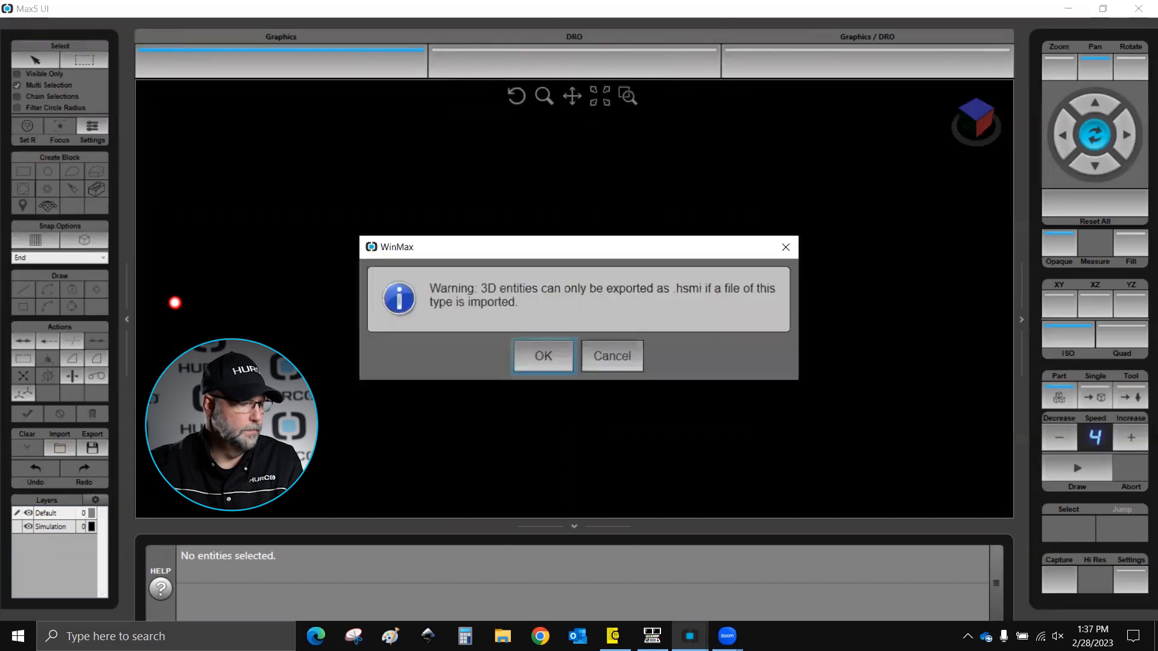
click(541, 356)
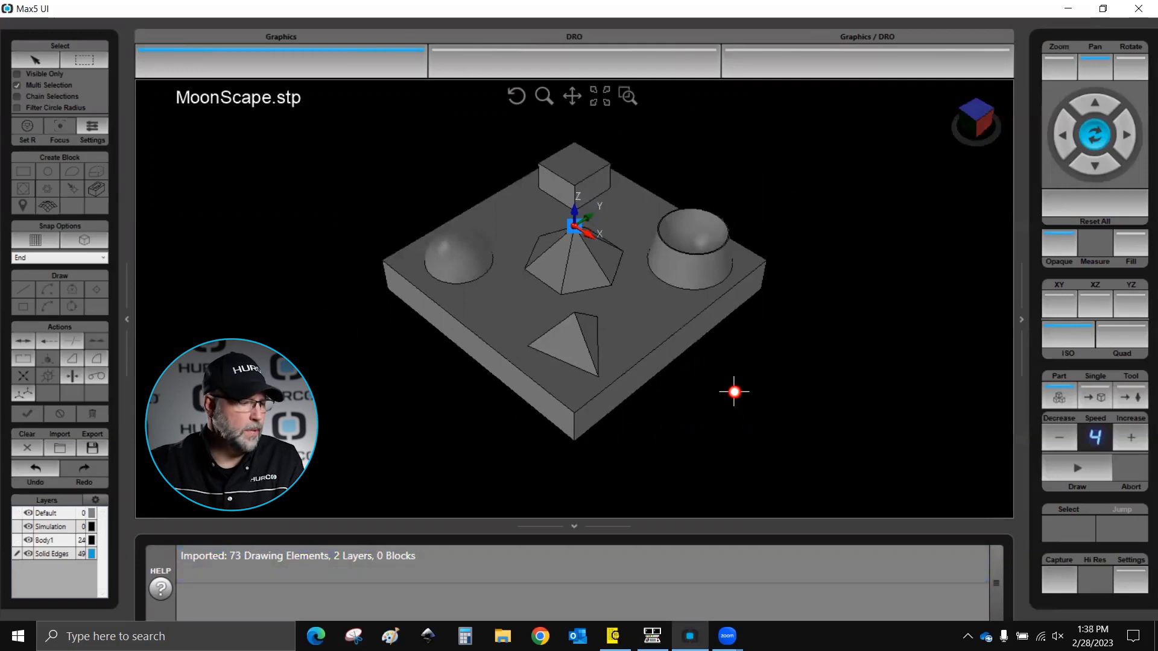
mouse_move(720, 285)
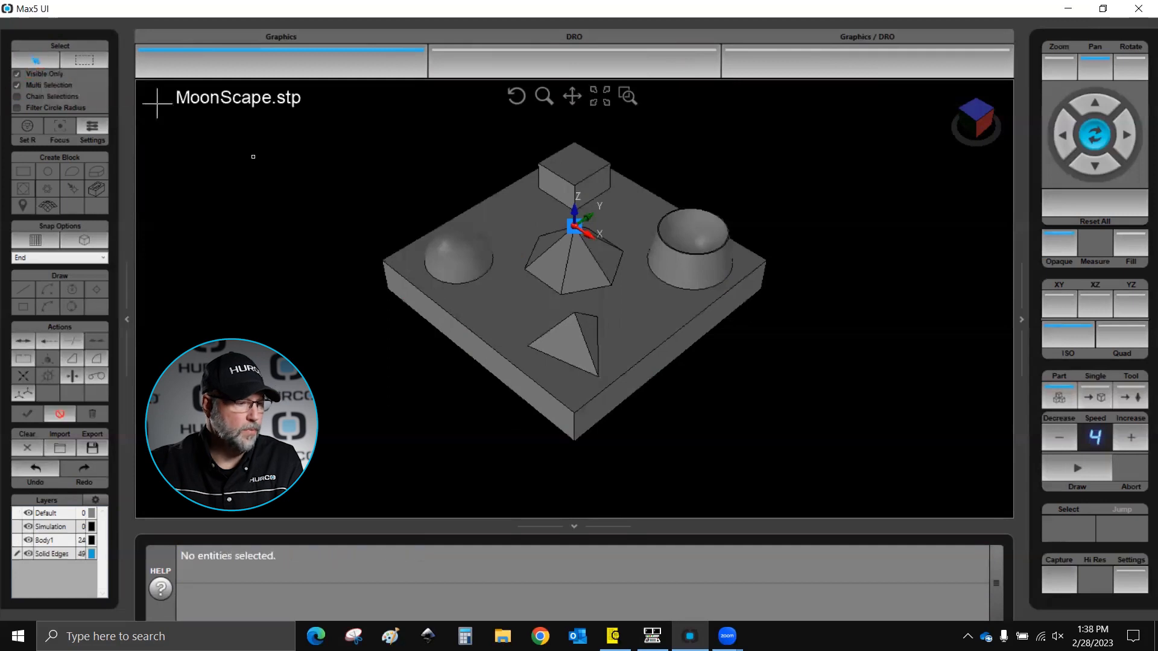
Select the MoonScape surfaces, reporting a cylindrical surface of radius 0.6261 at X1.2, Y1.2.
click(511, 291)
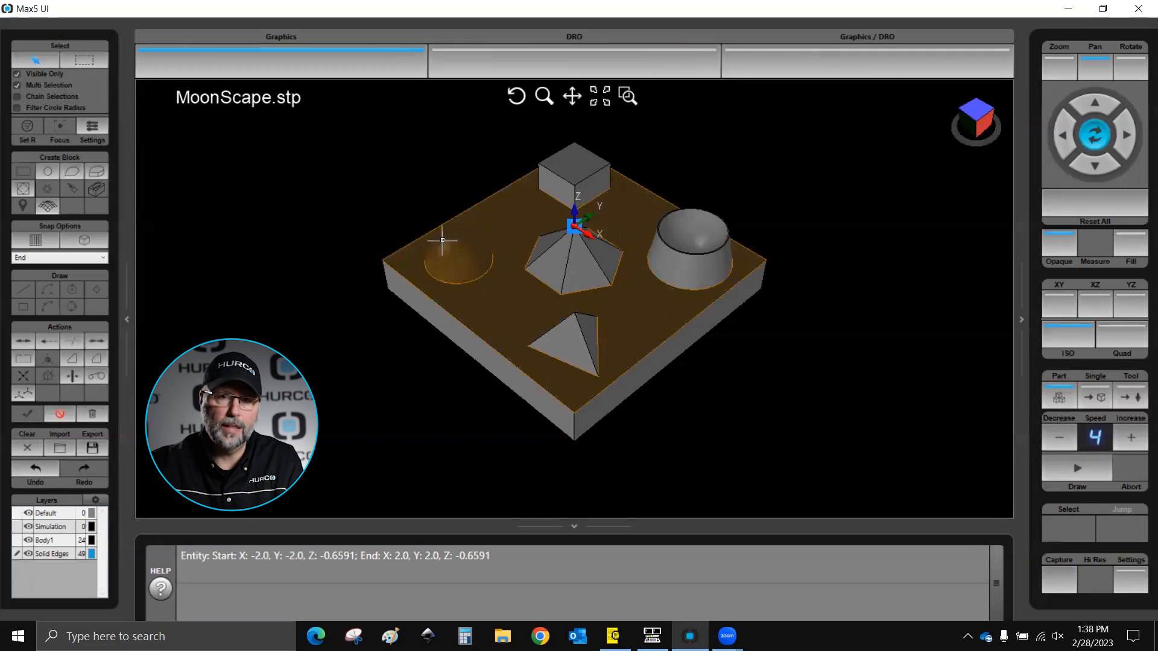
click(17, 73)
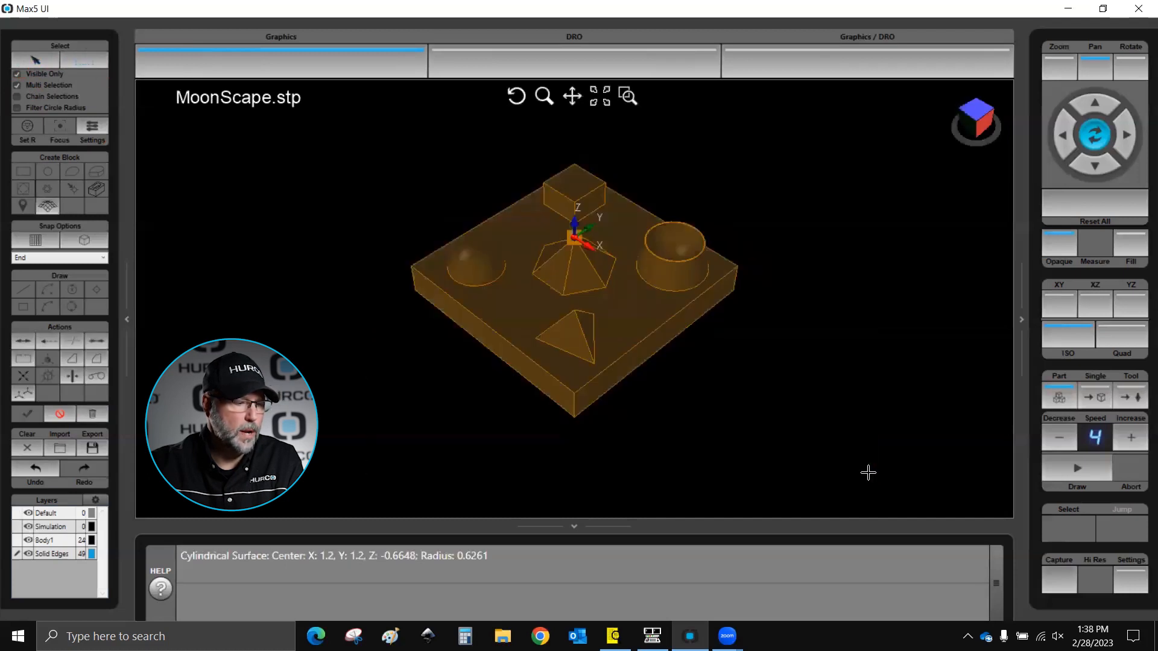
mouse_move(891, 397)
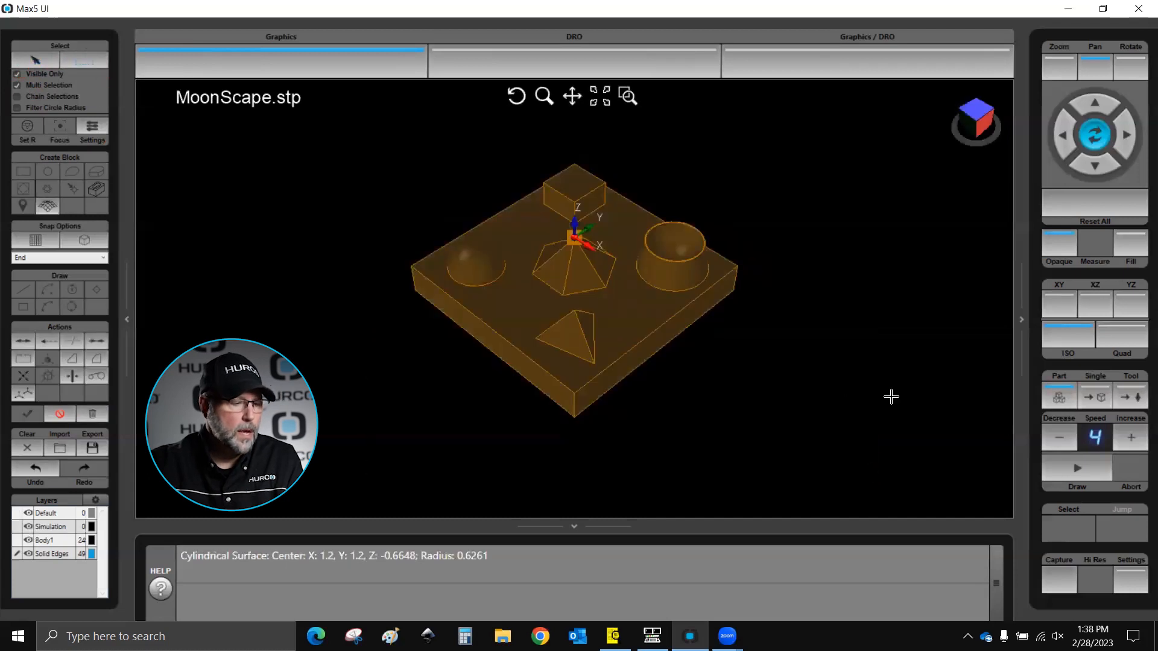
click(16, 73)
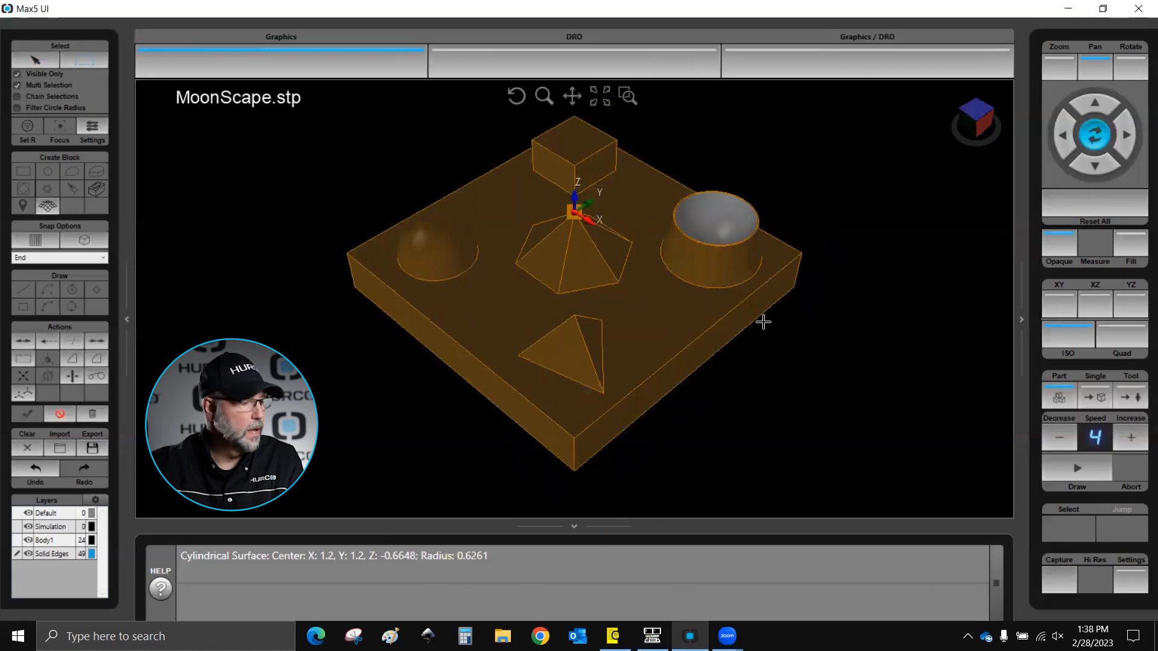
mouse_move(49, 205)
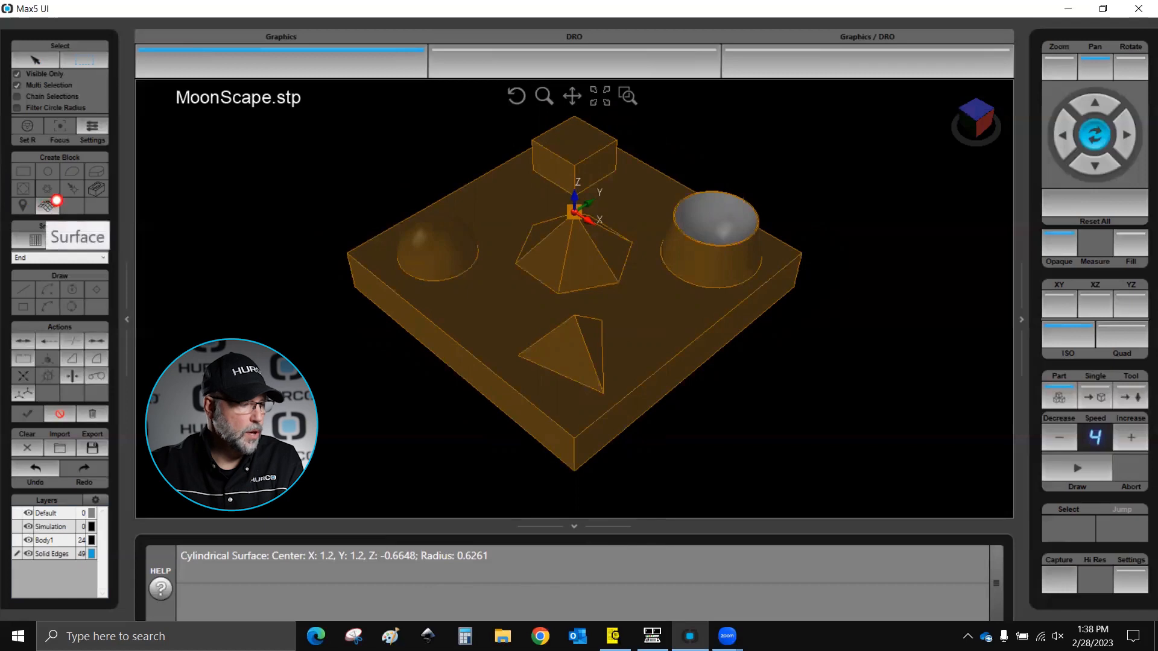
mouse_move(22, 176)
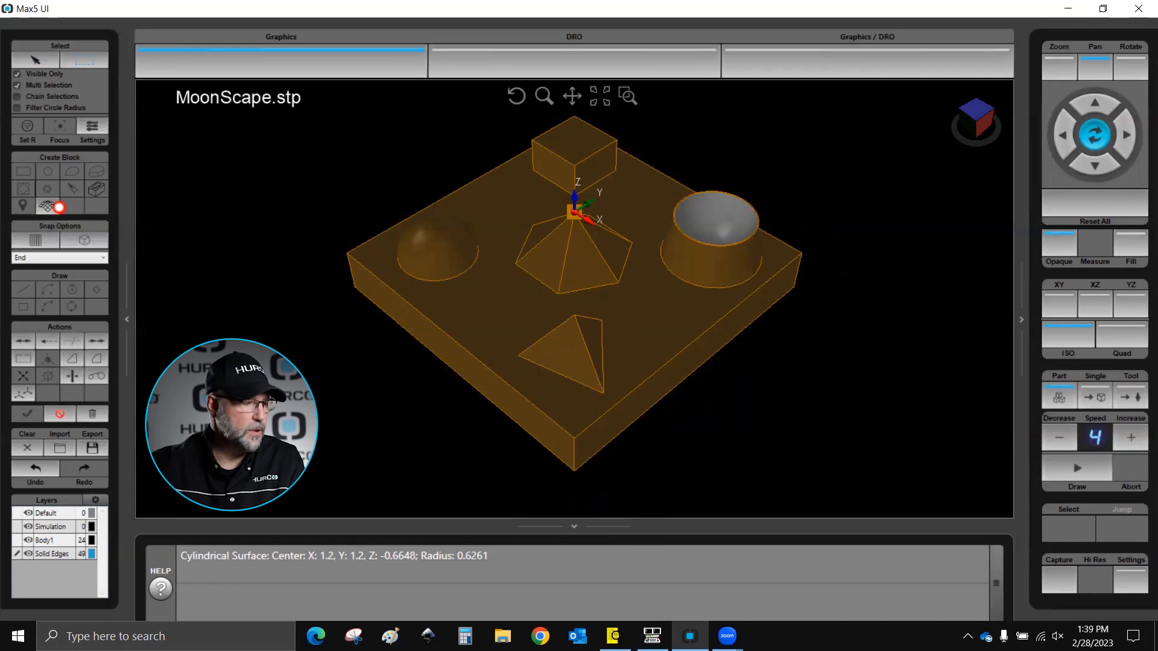
mouse_move(61, 207)
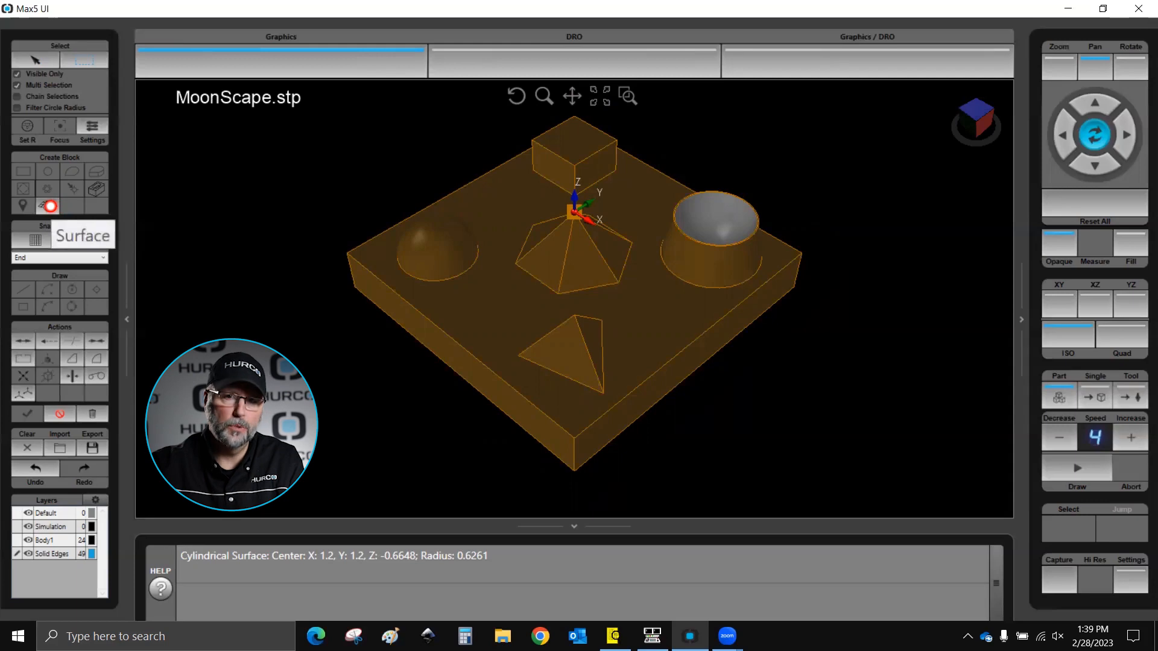
mouse_move(34, 187)
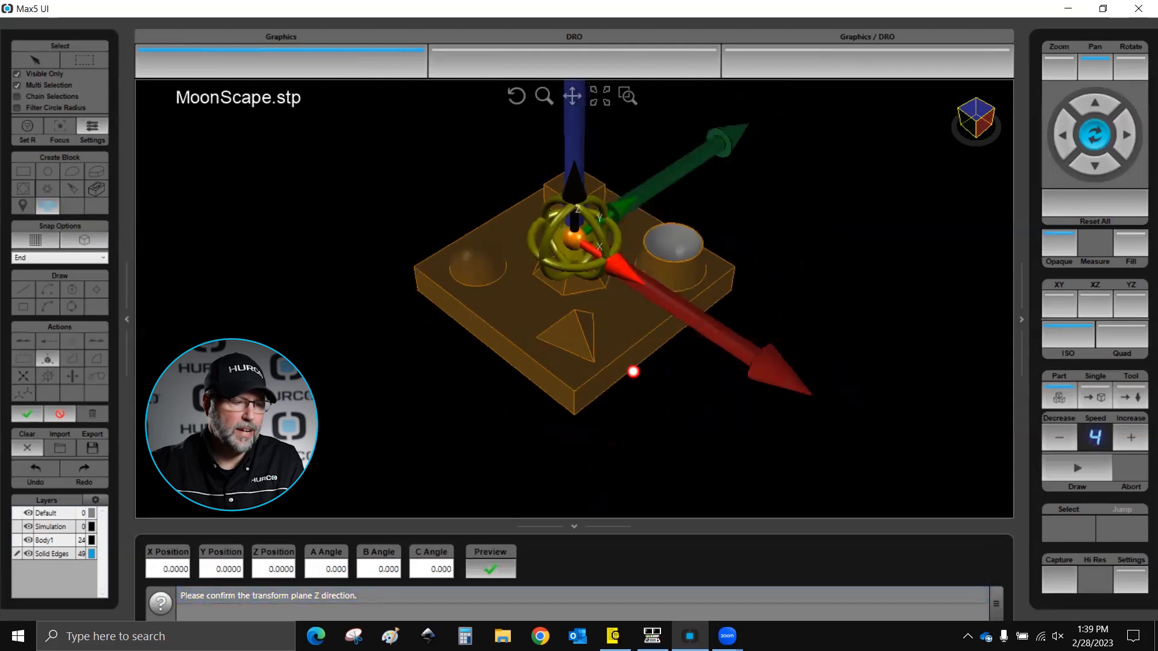
mouse_move(555, 219)
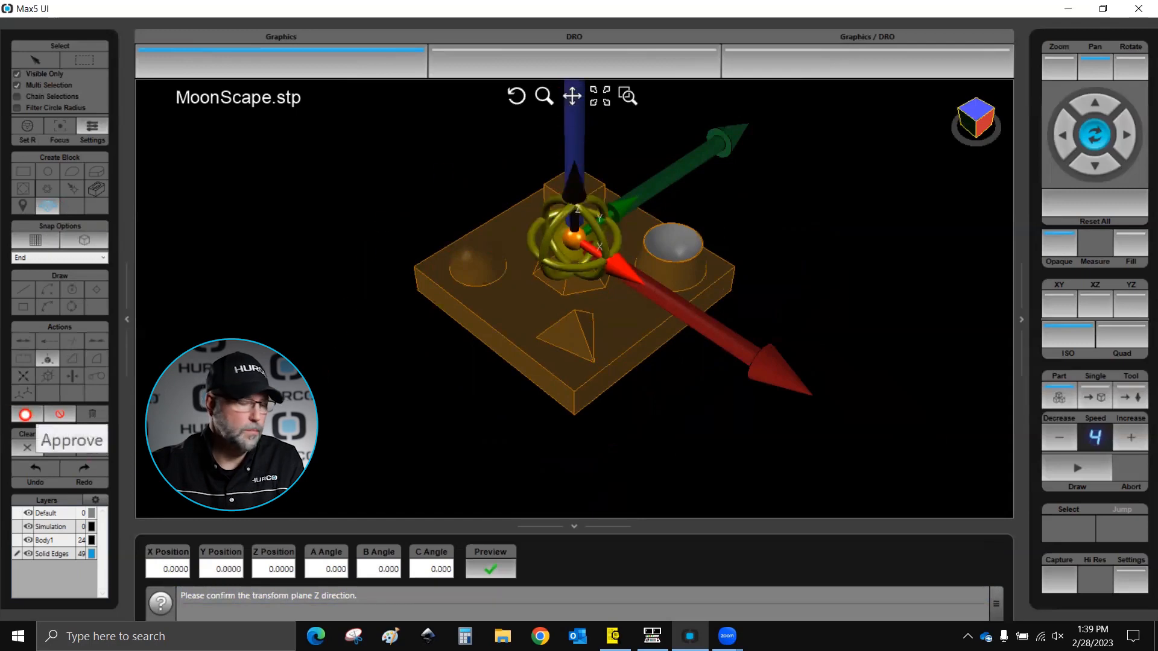
Approve the transform plane Z direction and answer the Z start prompt for the surface block.
click(71, 440)
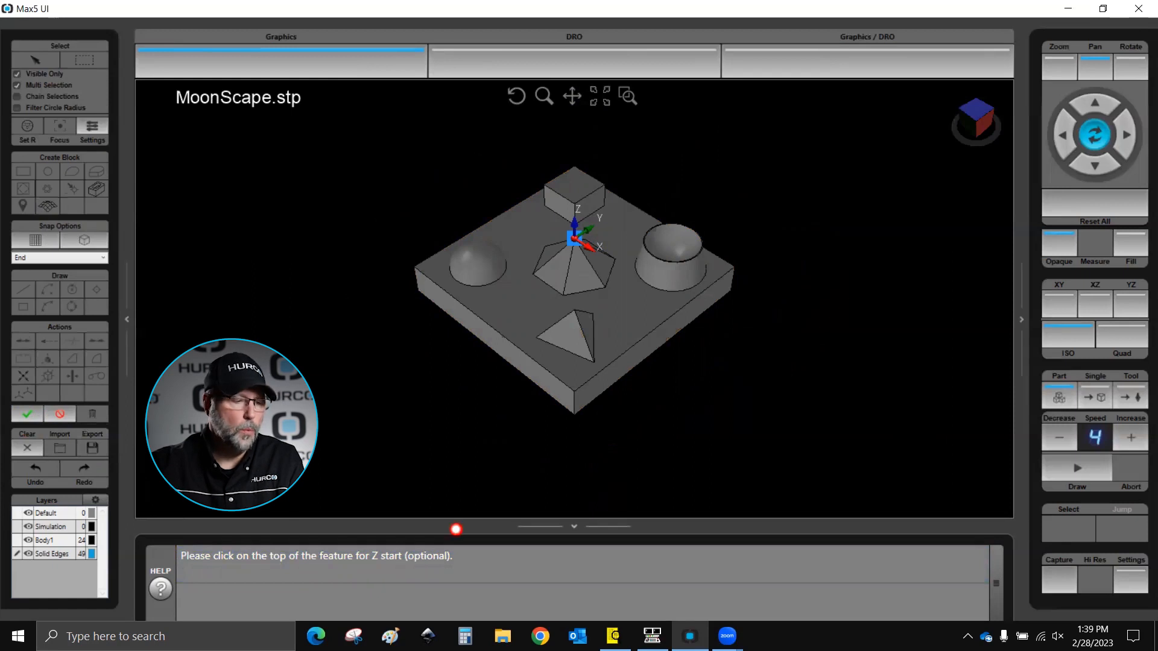
click(568, 181)
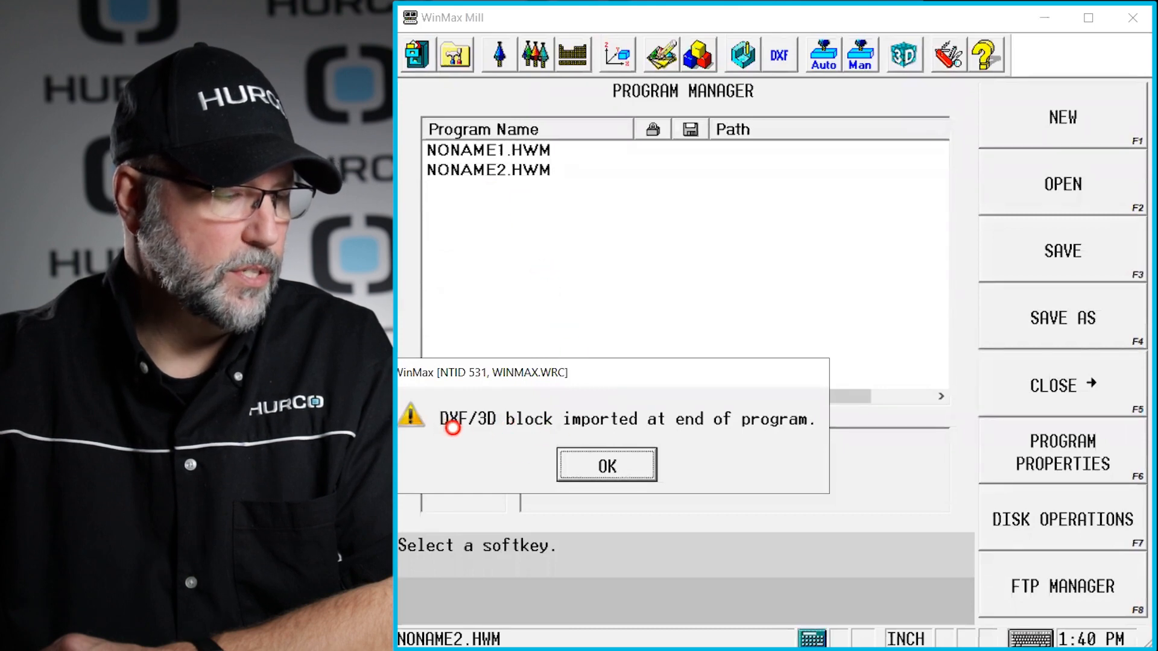
mouse_move(583, 419)
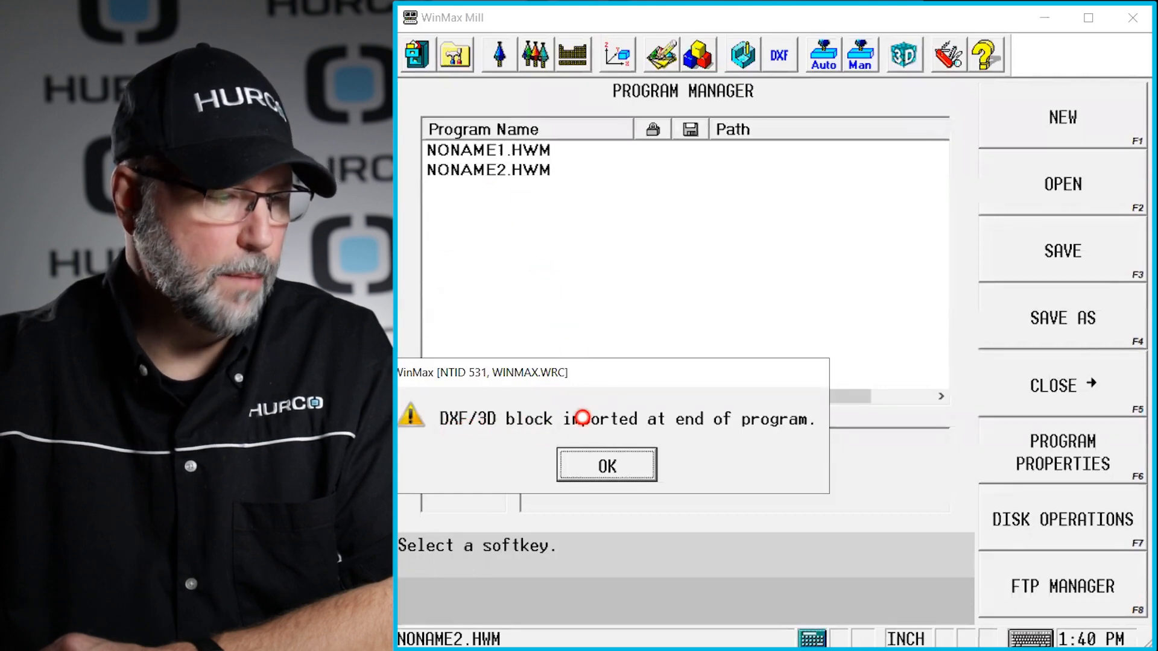
Acknowledge the 3D block import so Program Review lists Mill Surface and End of Program.
click(607, 465)
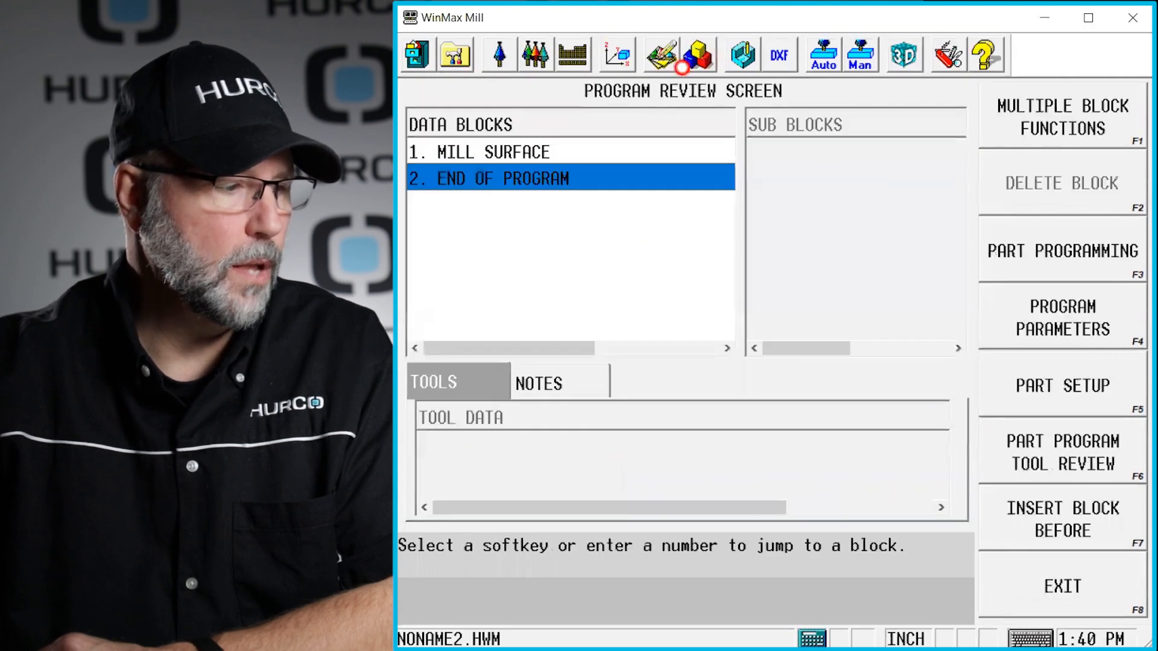
mouse_move(507, 156)
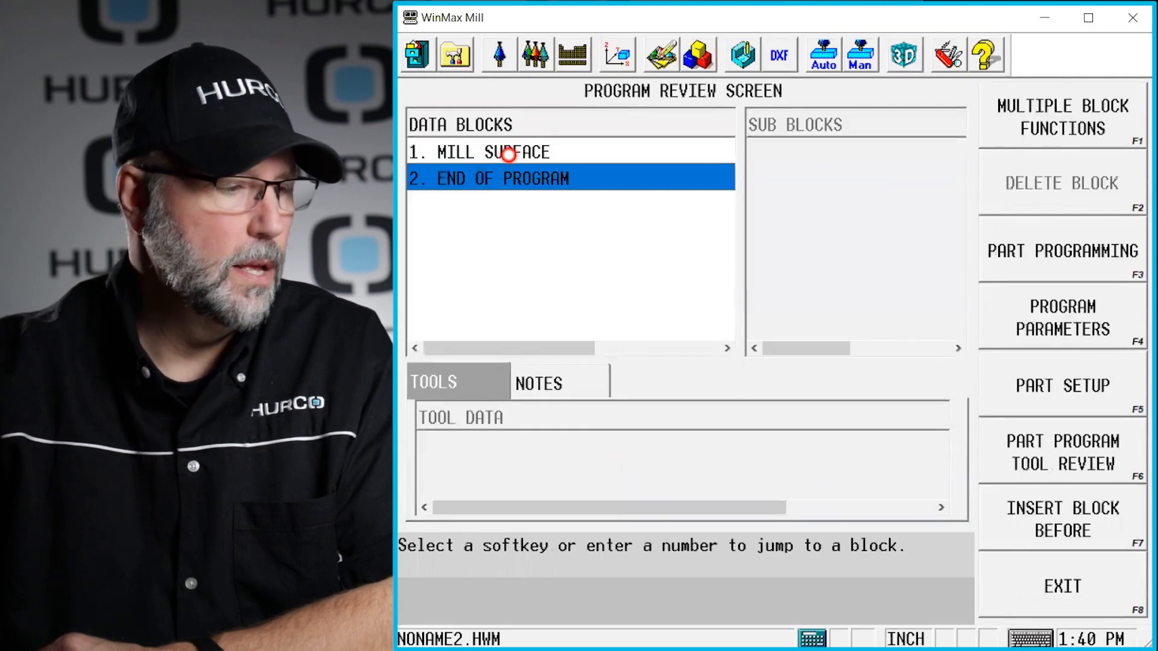
Edit the Mill Surface block, trying Outer Edge tool containment then restoring Contact Point.
double_click(491, 152)
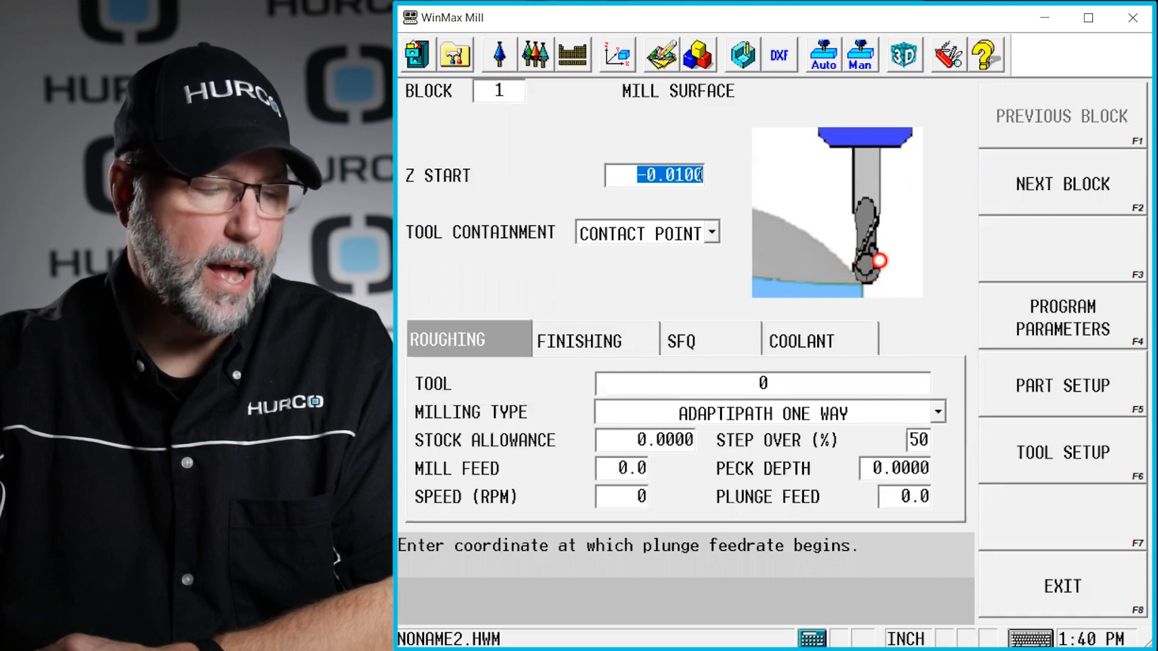
click(710, 233)
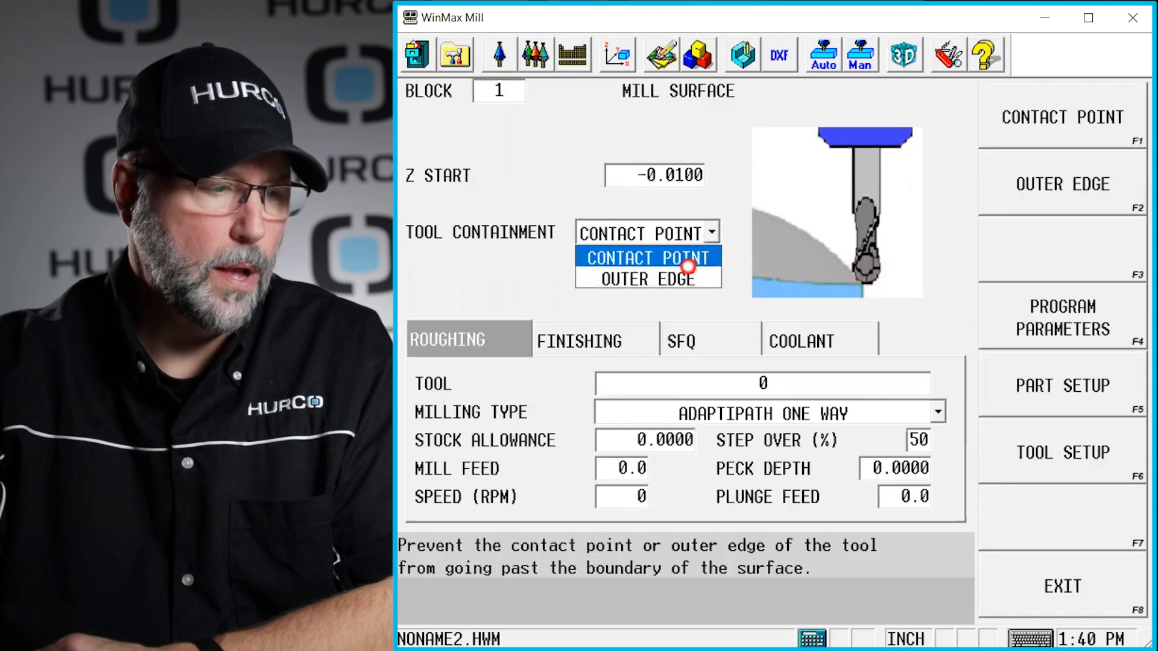
click(647, 279)
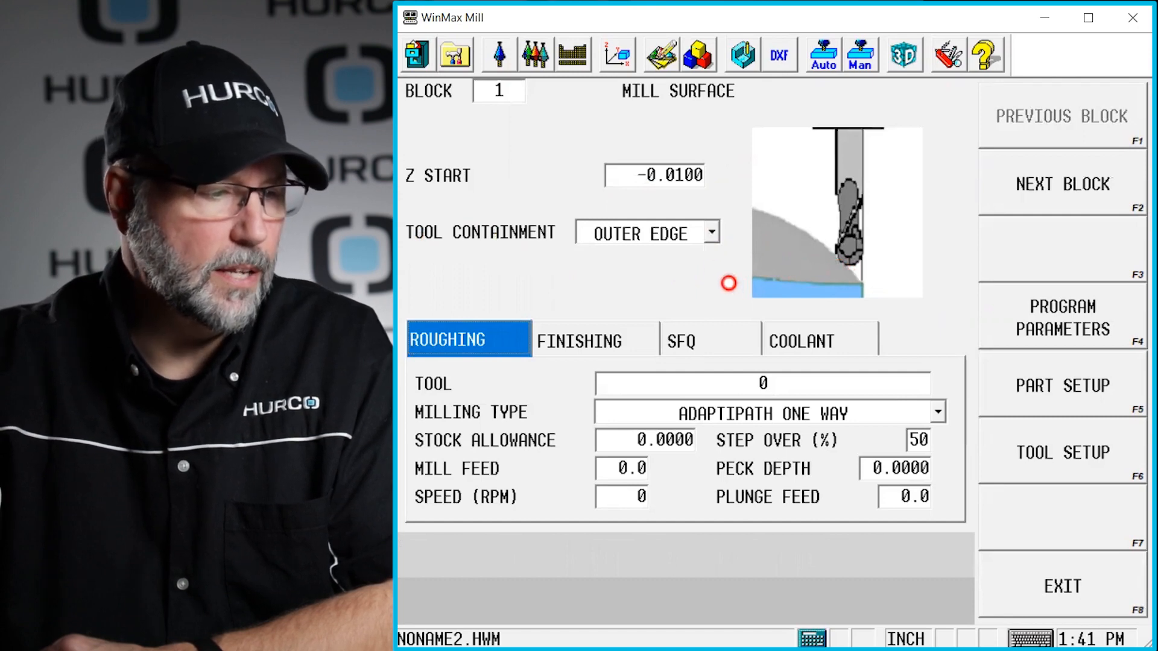
click(710, 233)
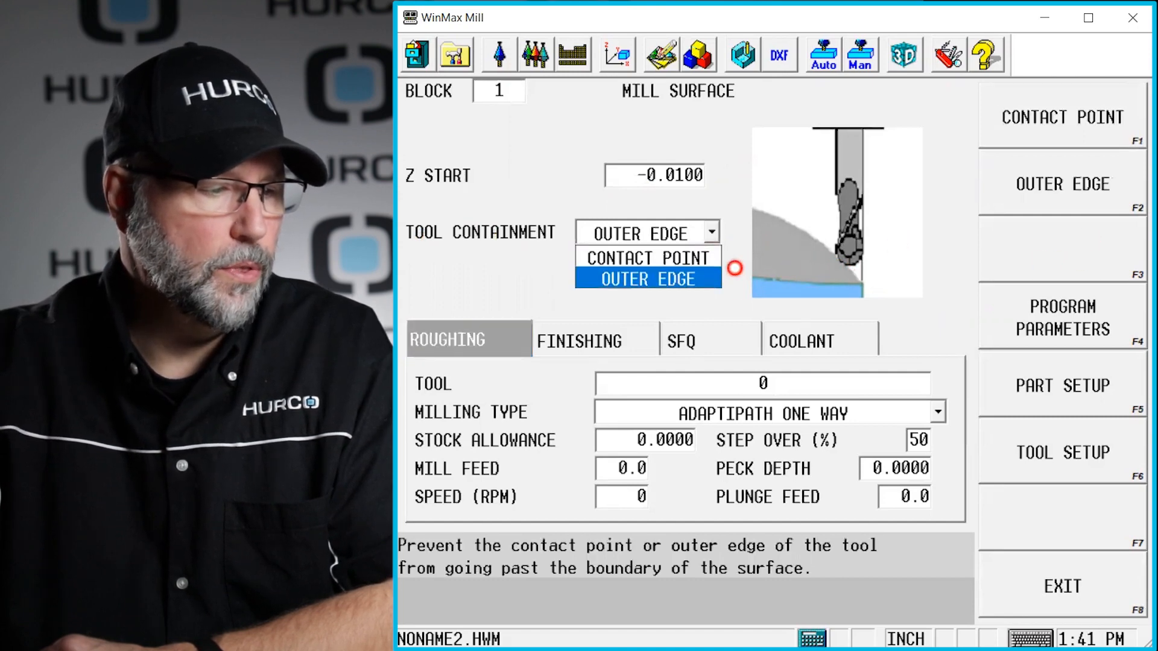
click(646, 256)
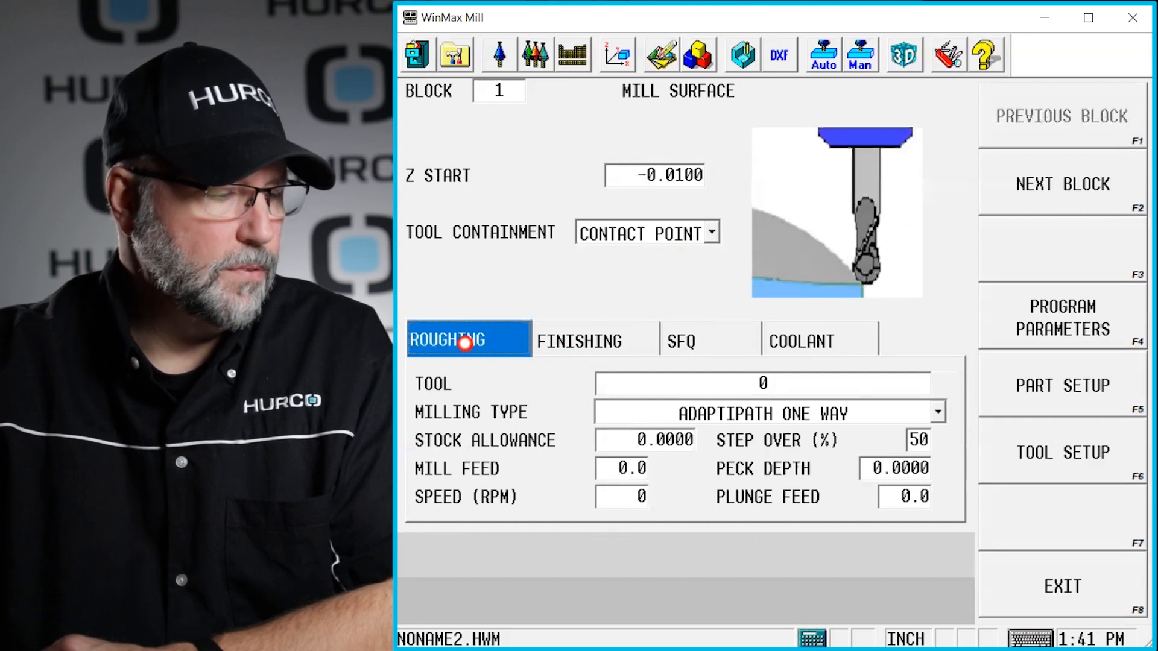
mouse_move(707, 351)
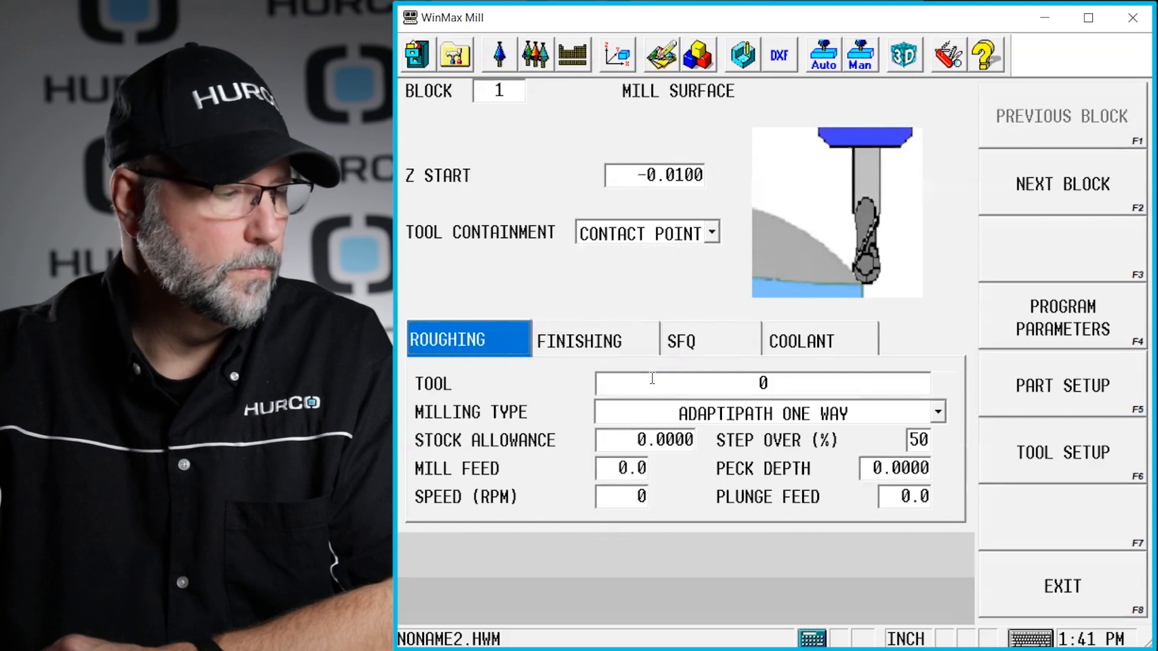
Assign ball end mill 1506 (0.5 diameter) as roughing tool with Spiral milling type.
click(761, 382)
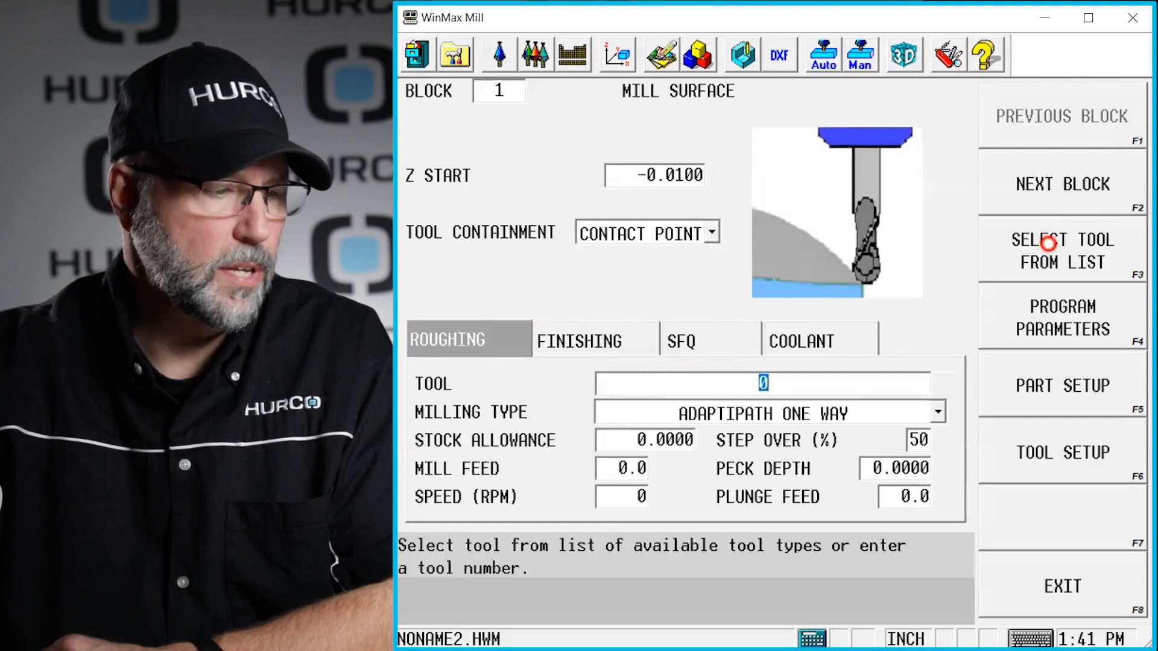
click(1062, 251)
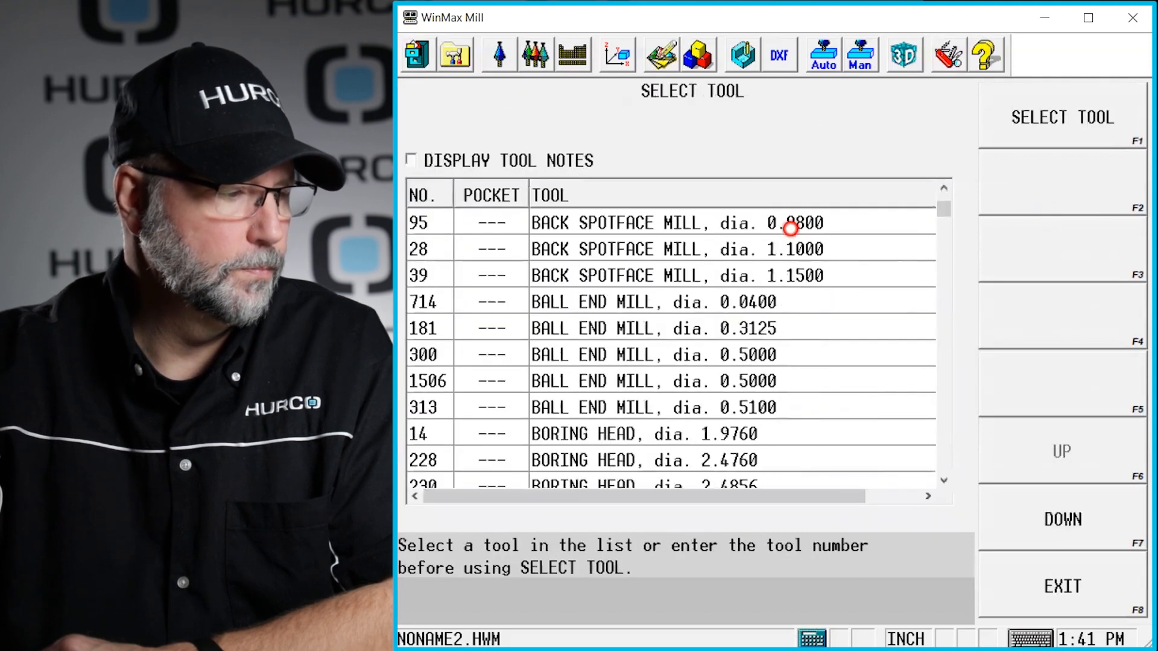
click(665, 381)
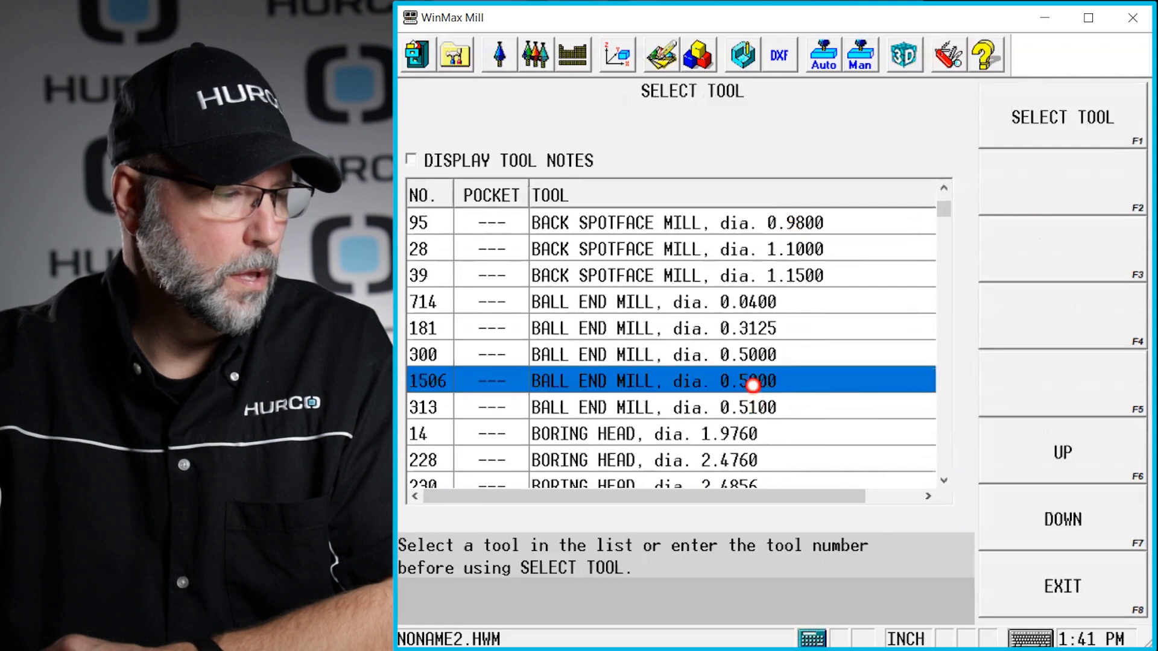
click(1061, 118)
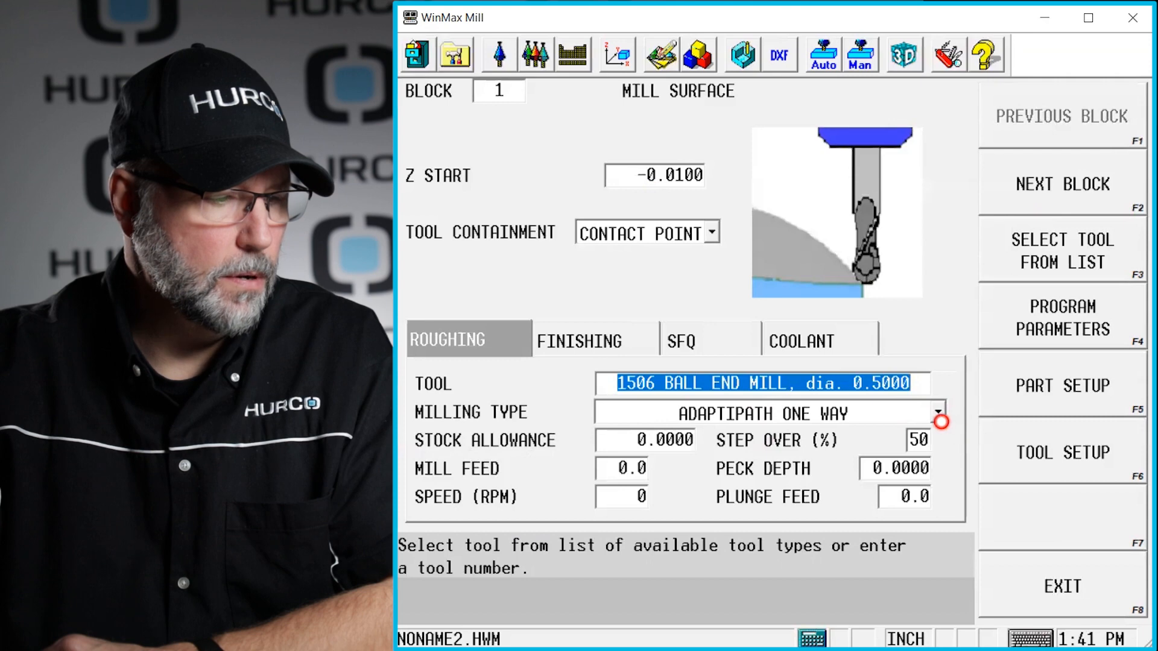
click(936, 413)
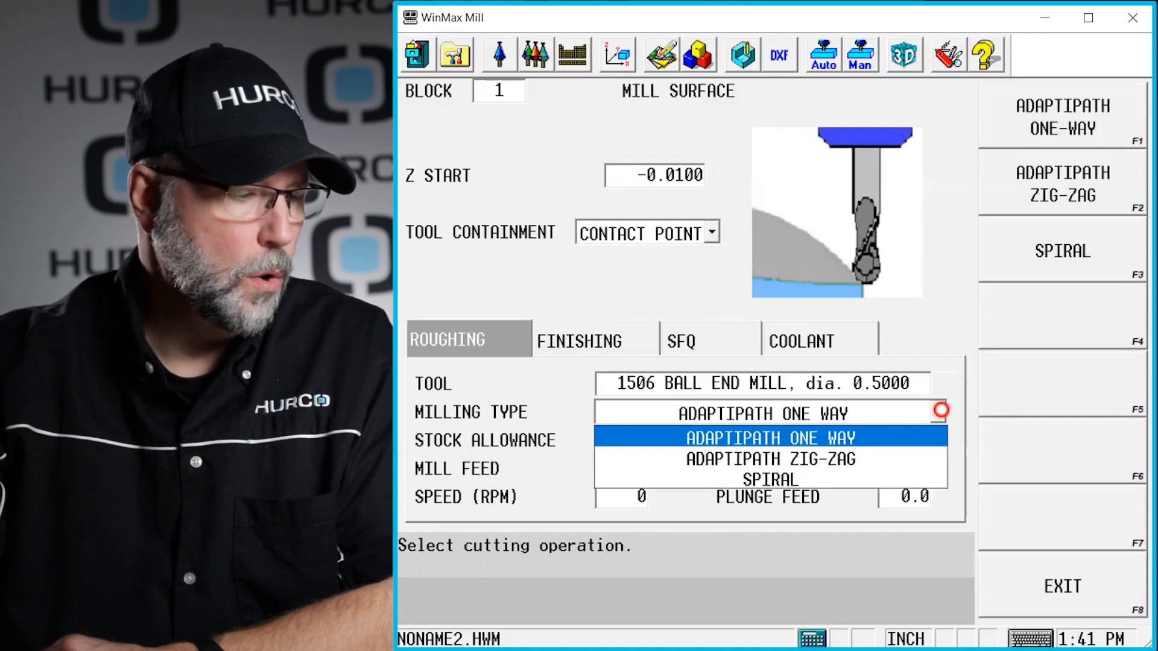
click(761, 479)
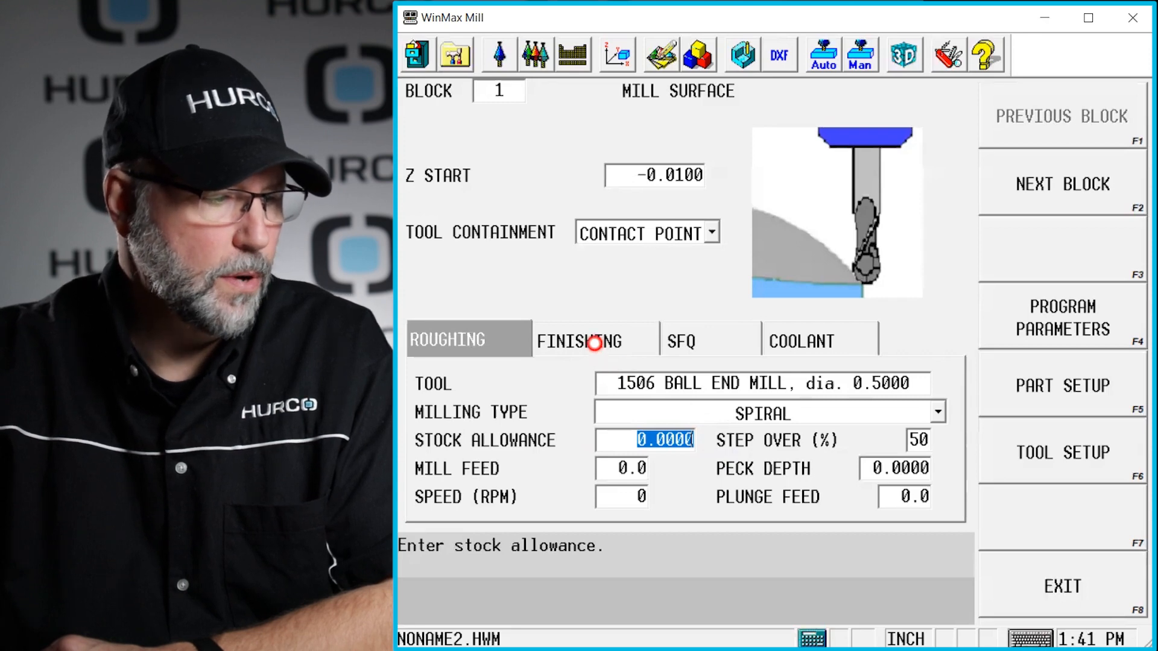
click(577, 340)
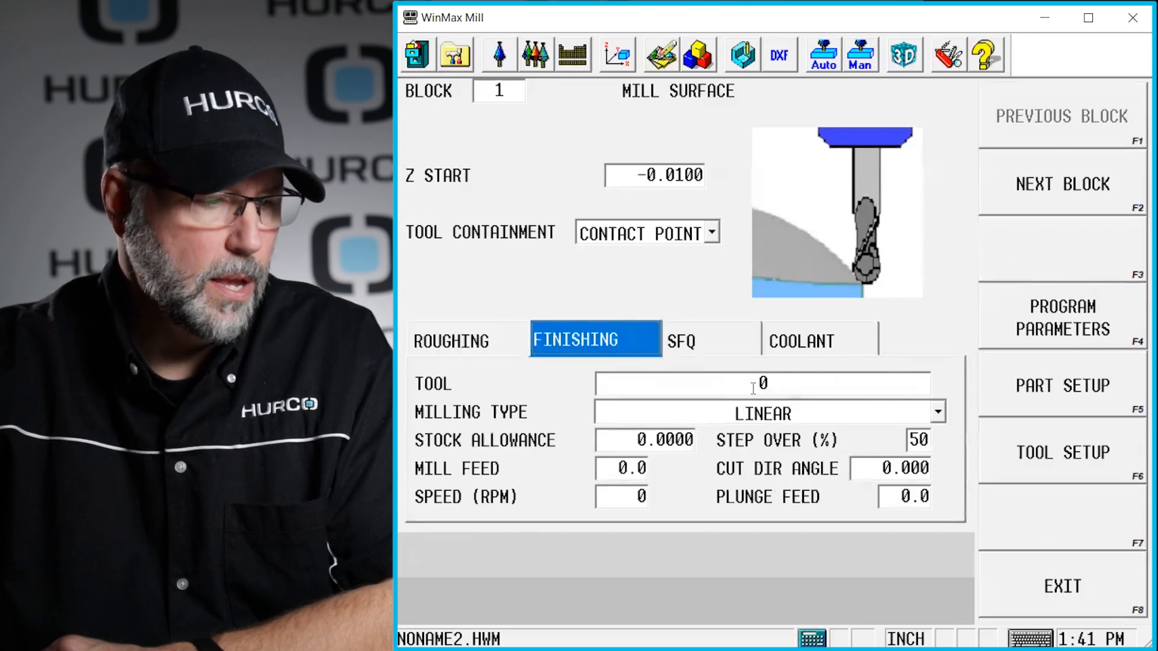
click(762, 383)
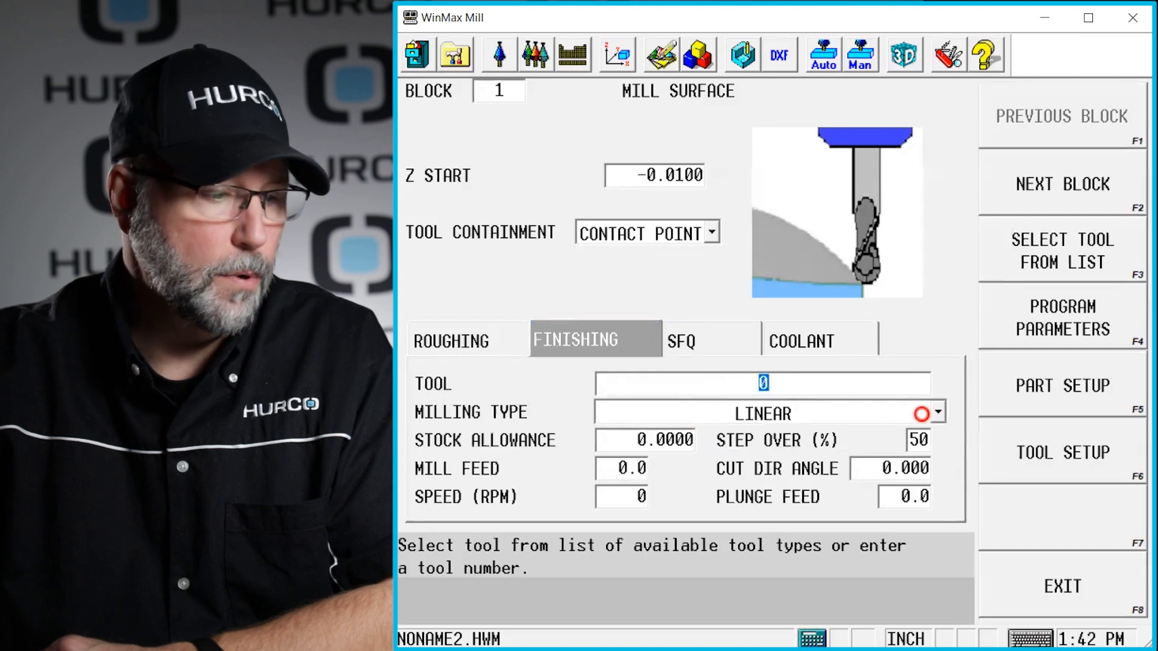
click(929, 413)
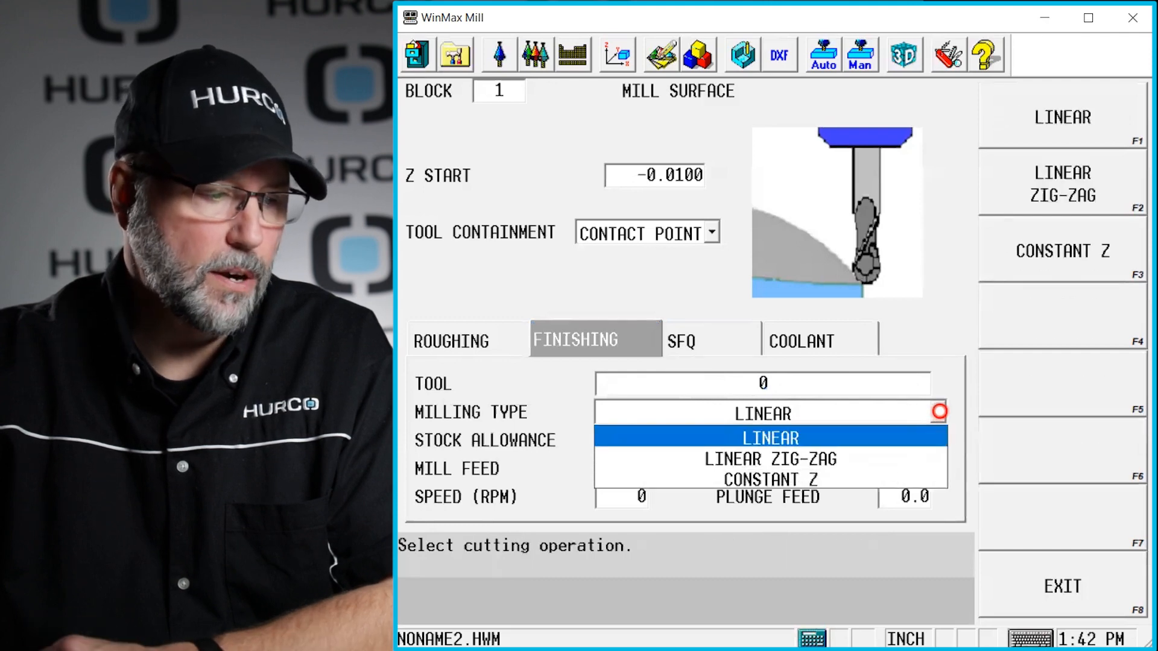
click(769, 437)
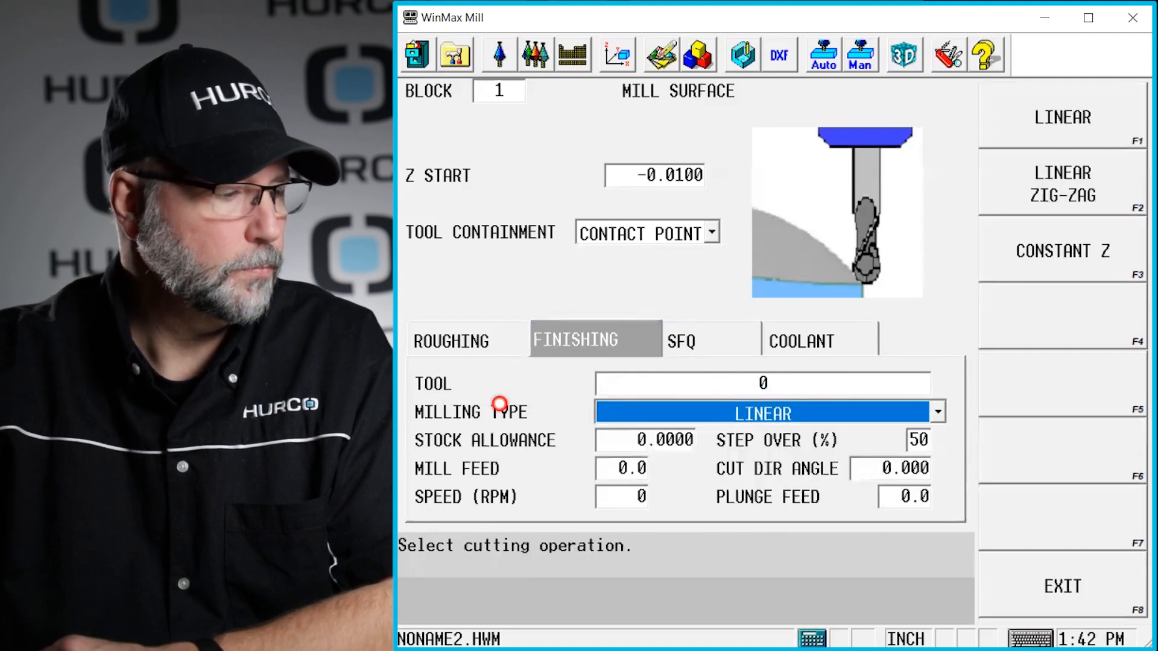
click(446, 340)
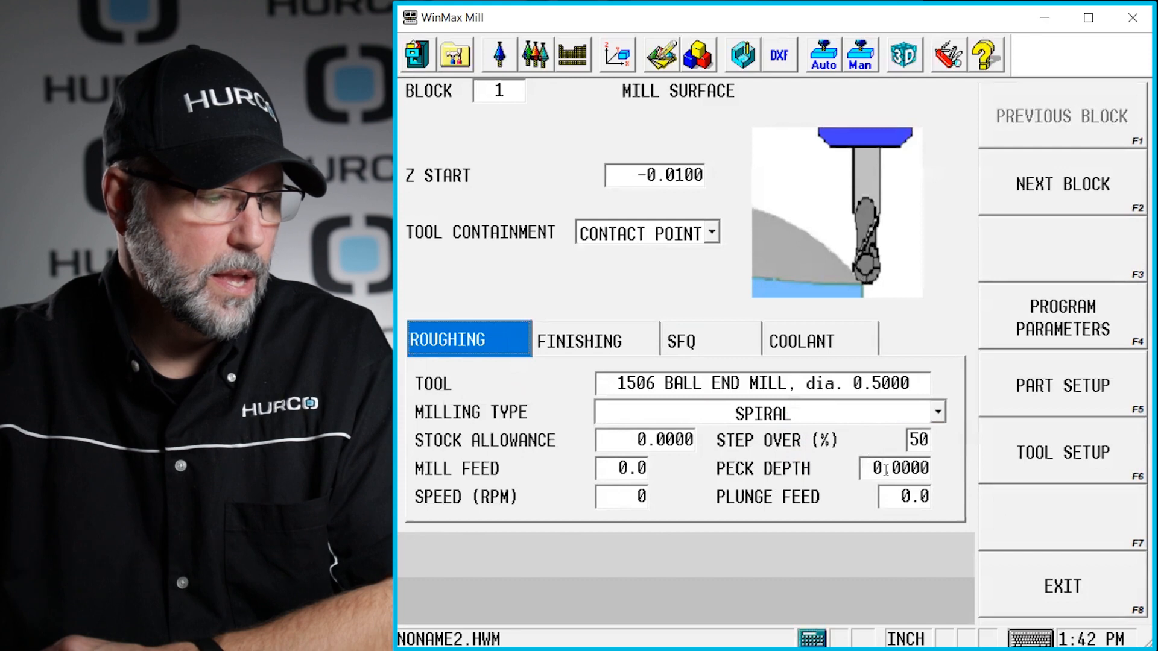
Set the roughing peck depth to 0.1250.
click(894, 469)
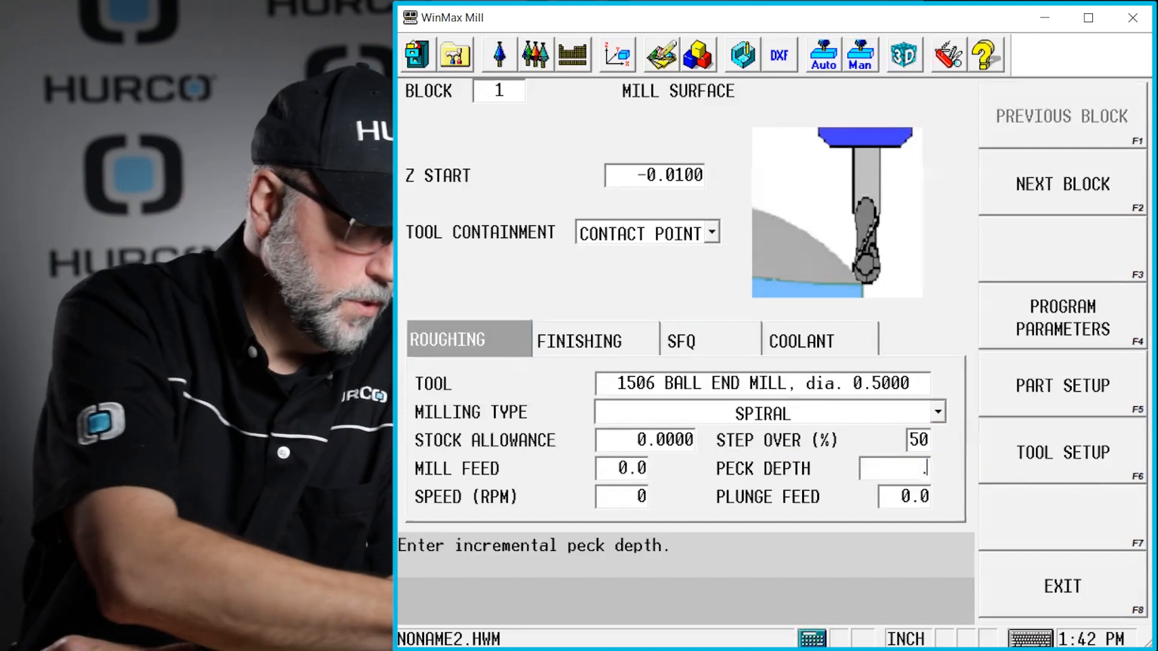
text(.125)
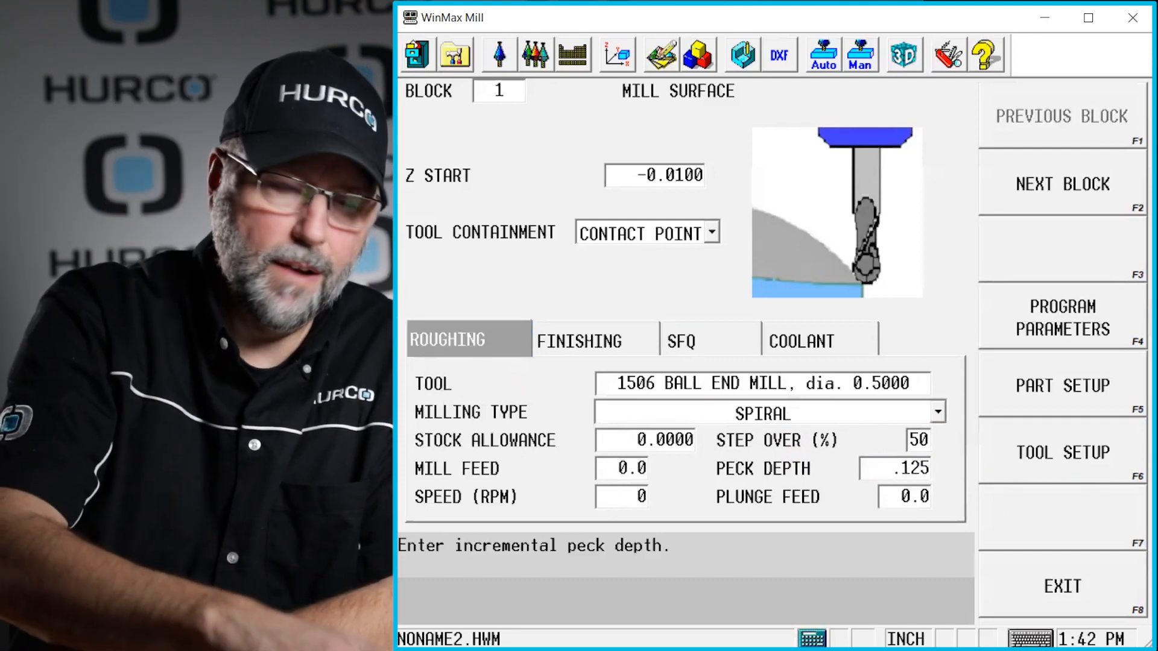
click(903, 496)
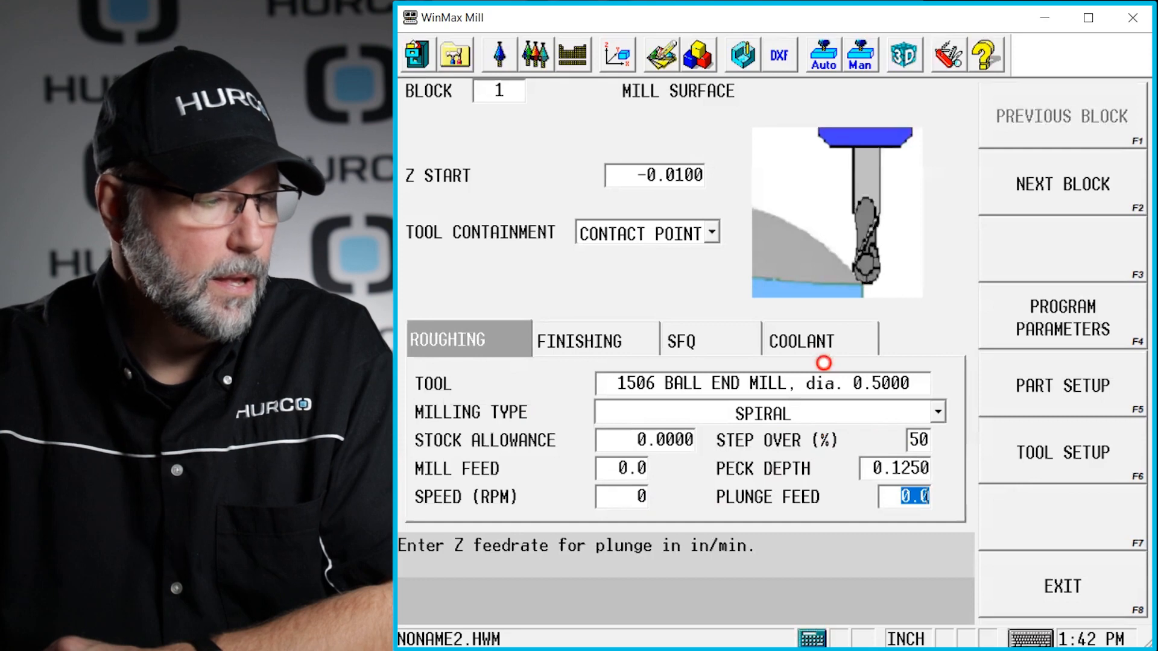
mouse_move(842, 371)
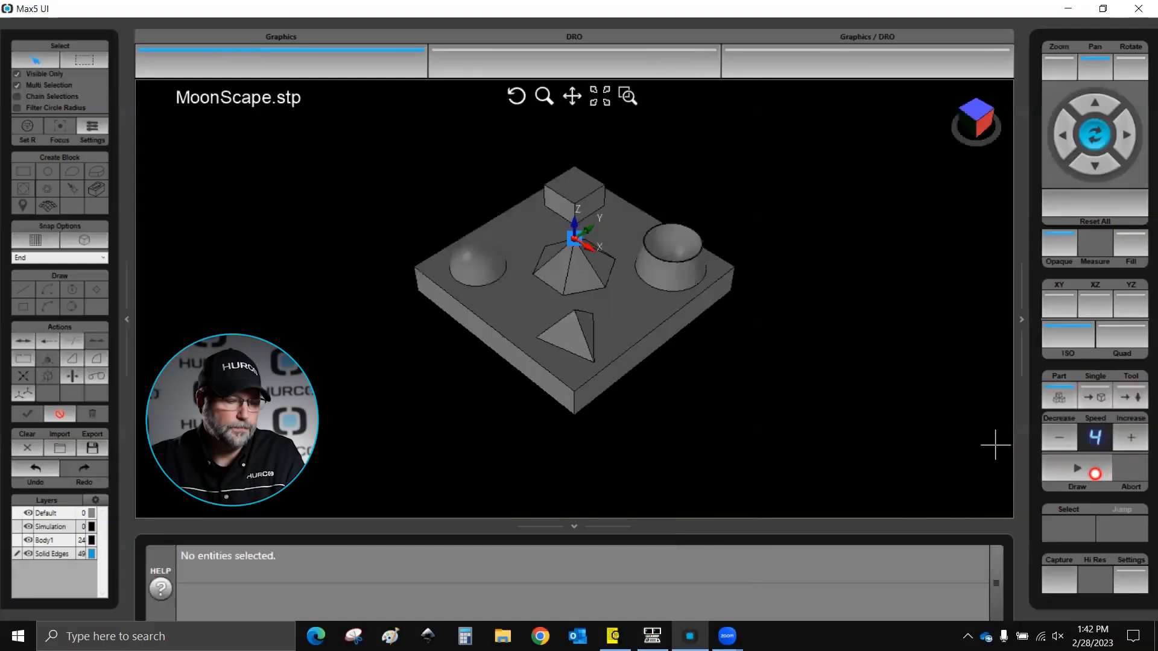
Review the drawn roughing toolpath and return to the Mill Surface block settings.
click(1076, 469)
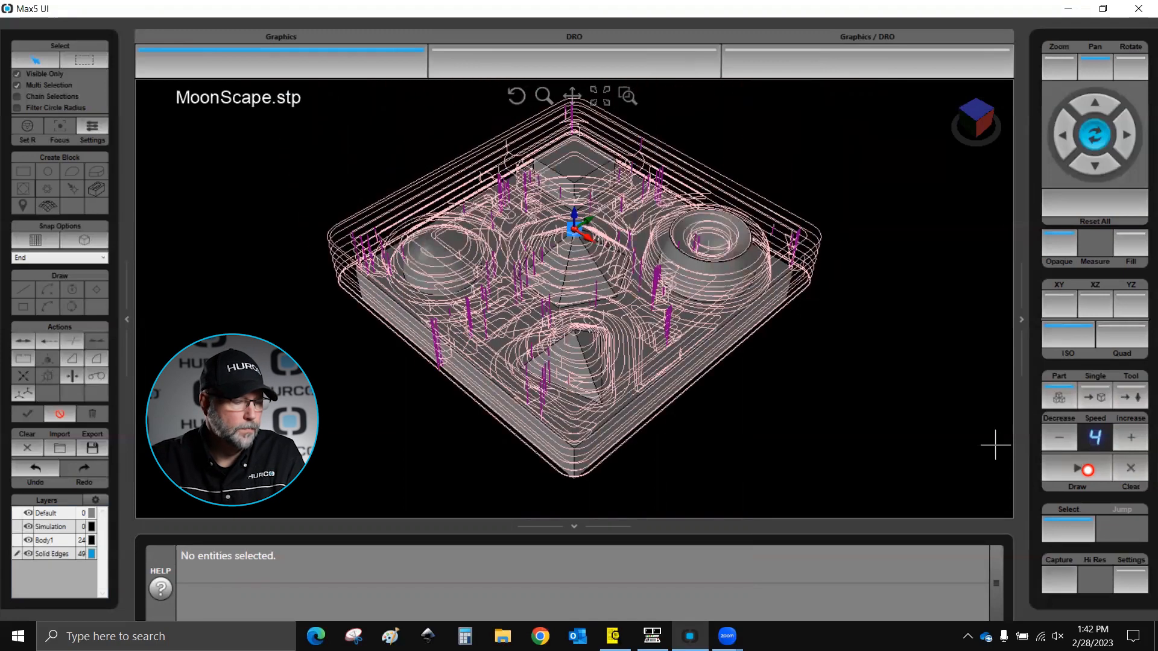
click(1086, 469)
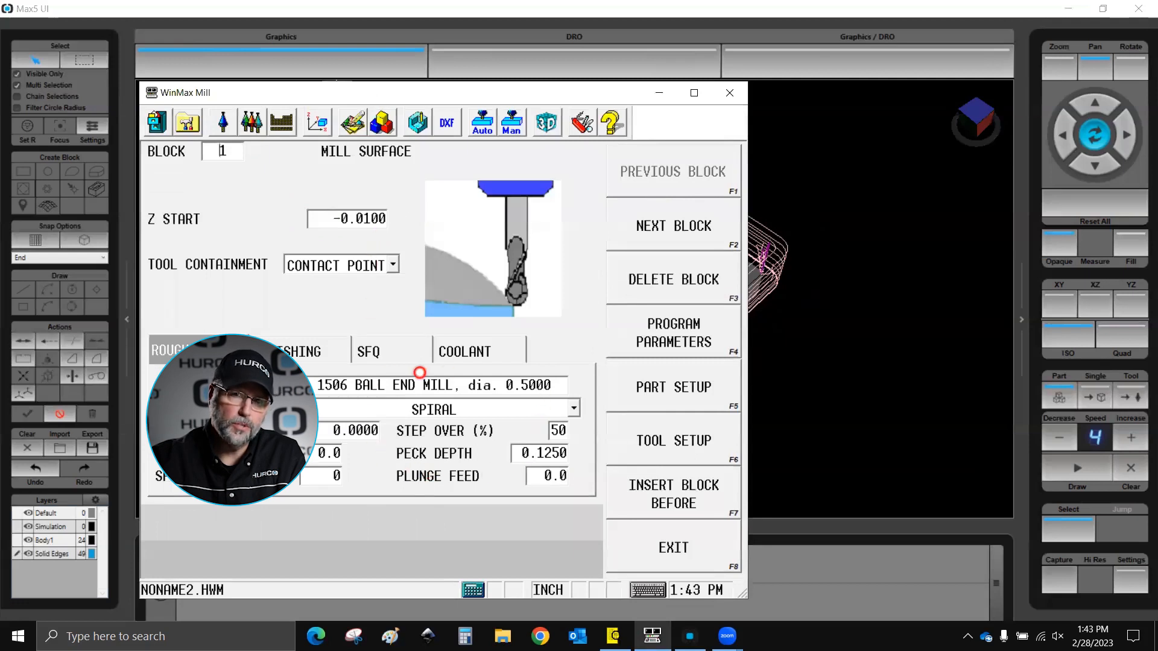
mouse_move(376, 377)
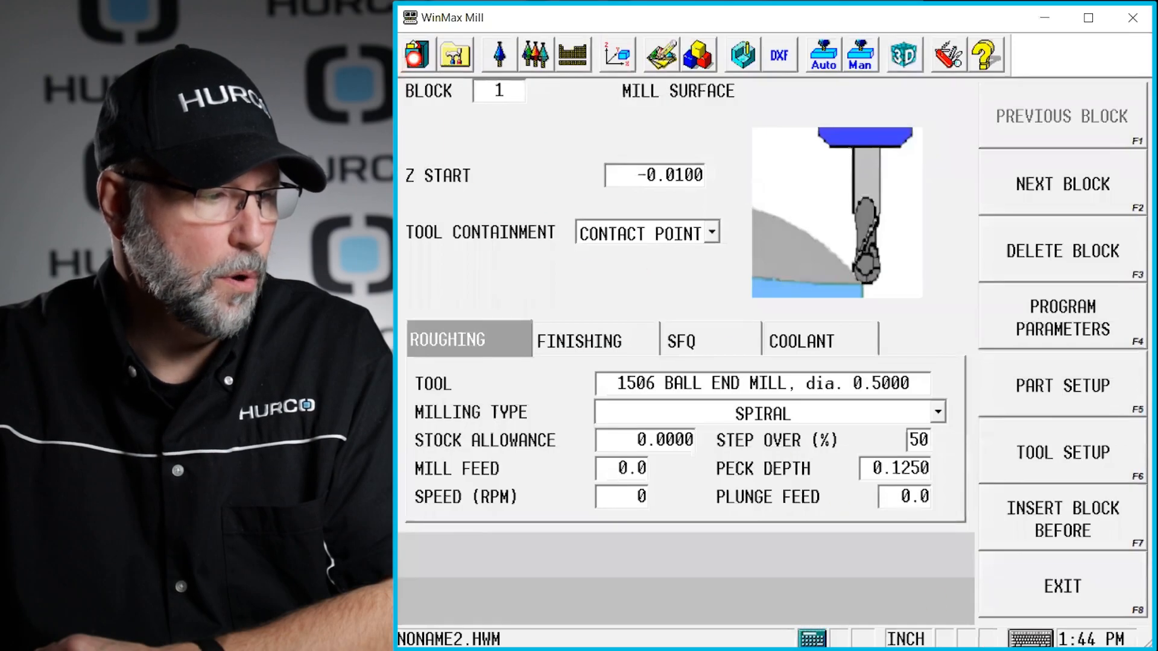
Bring up Program Manager listing NONAME1.HWM and NONAME2.HWM to save the program.
click(455, 55)
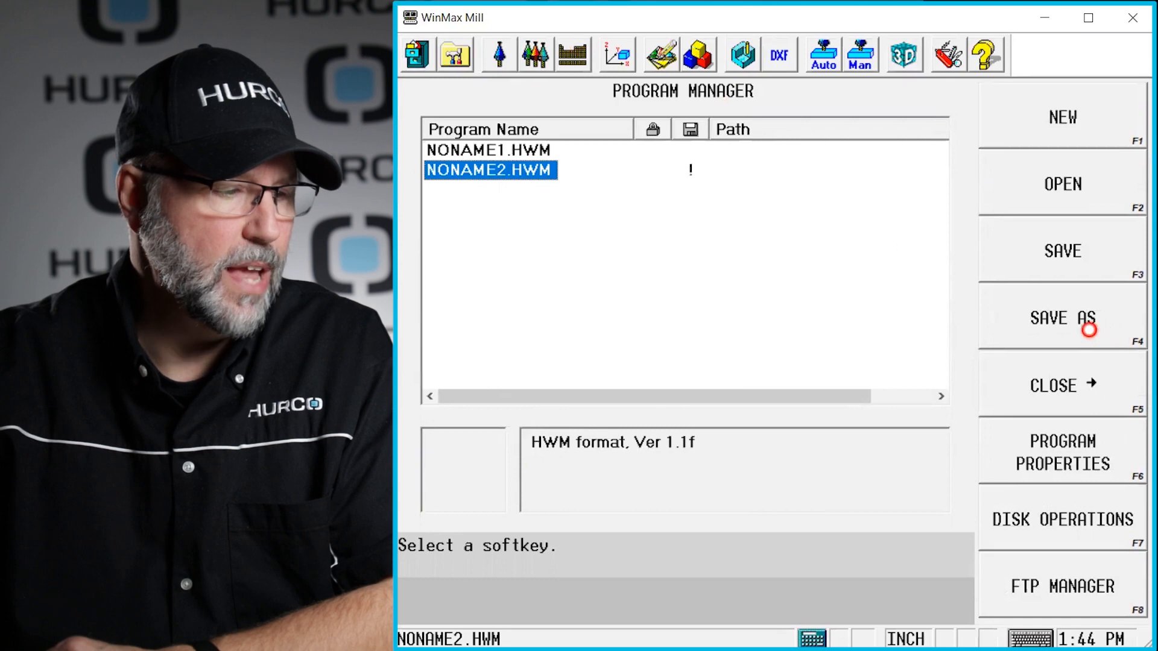
Save the program to the Desktop as Moonscape.HWM via Save As.
click(1061, 318)
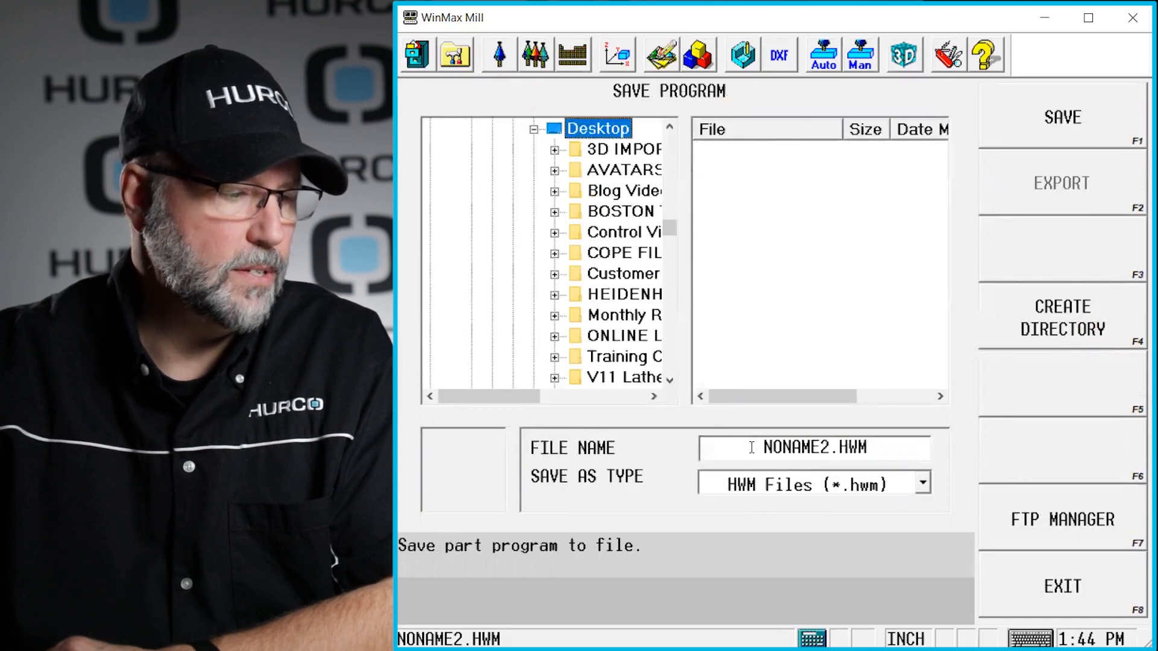
triple_click(812, 446)
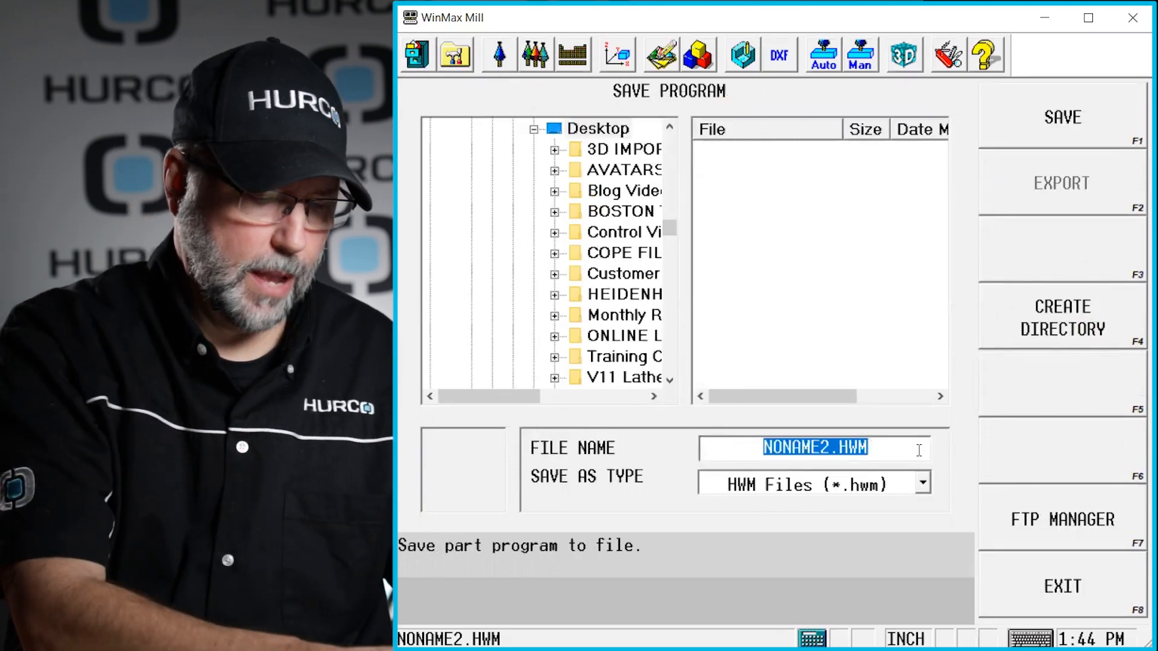
text(Moonscape)
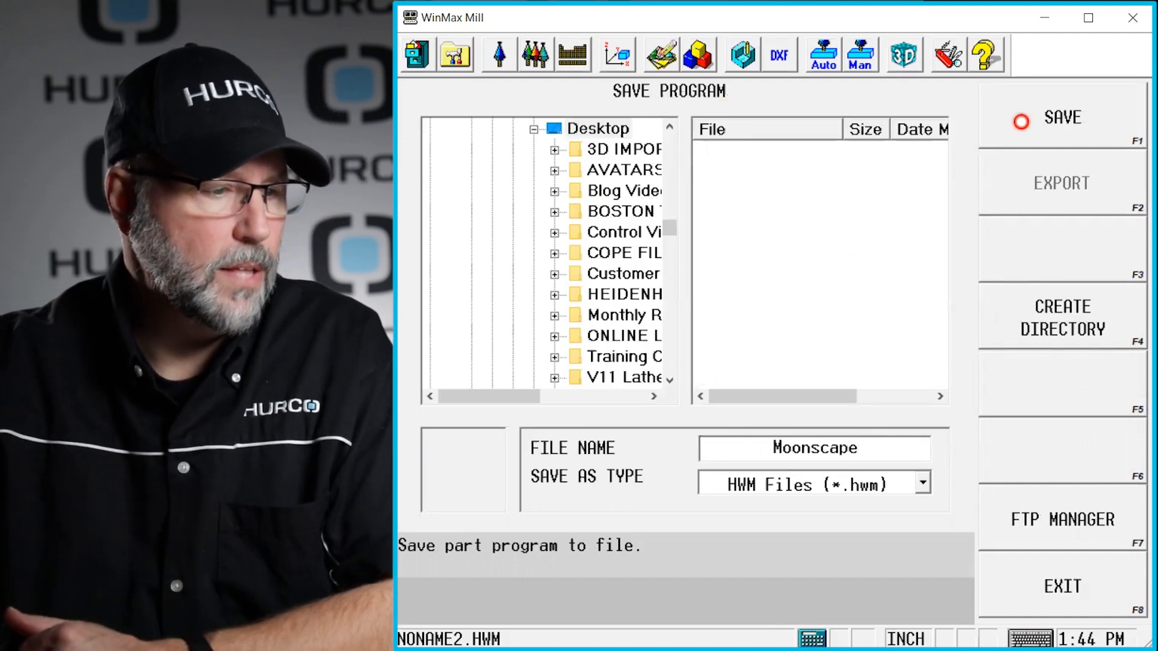
click(1062, 117)
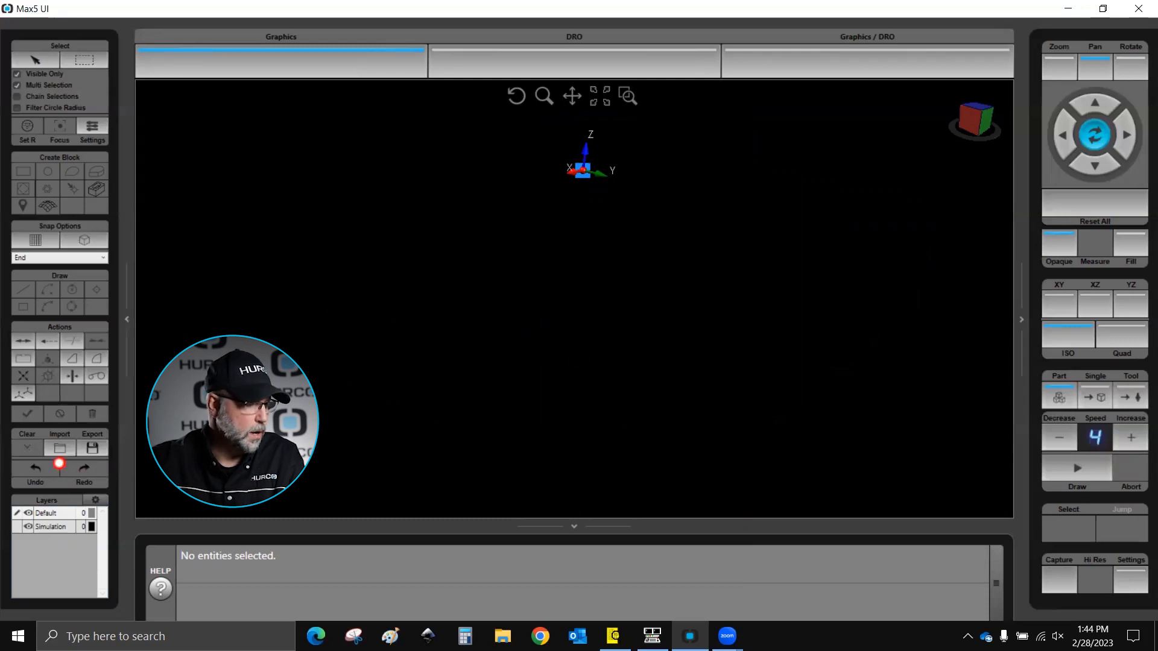
Import Moonscape.HWM from the Desktop so the MoonScape solid loads with its imported layers.
click(59, 449)
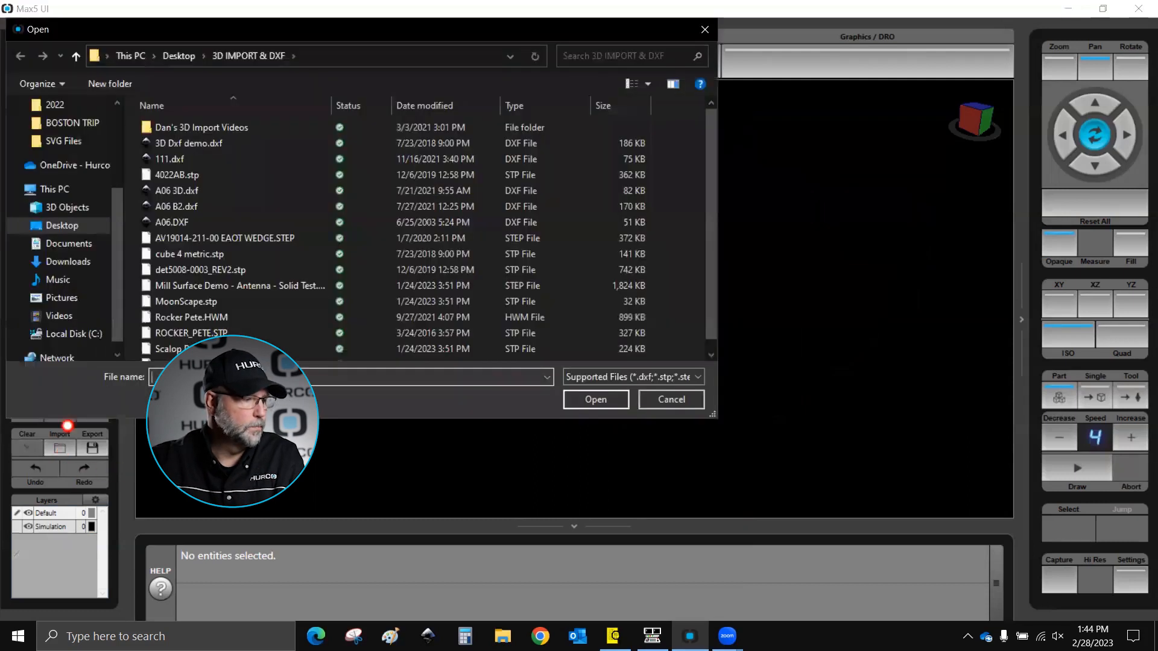
click(67, 207)
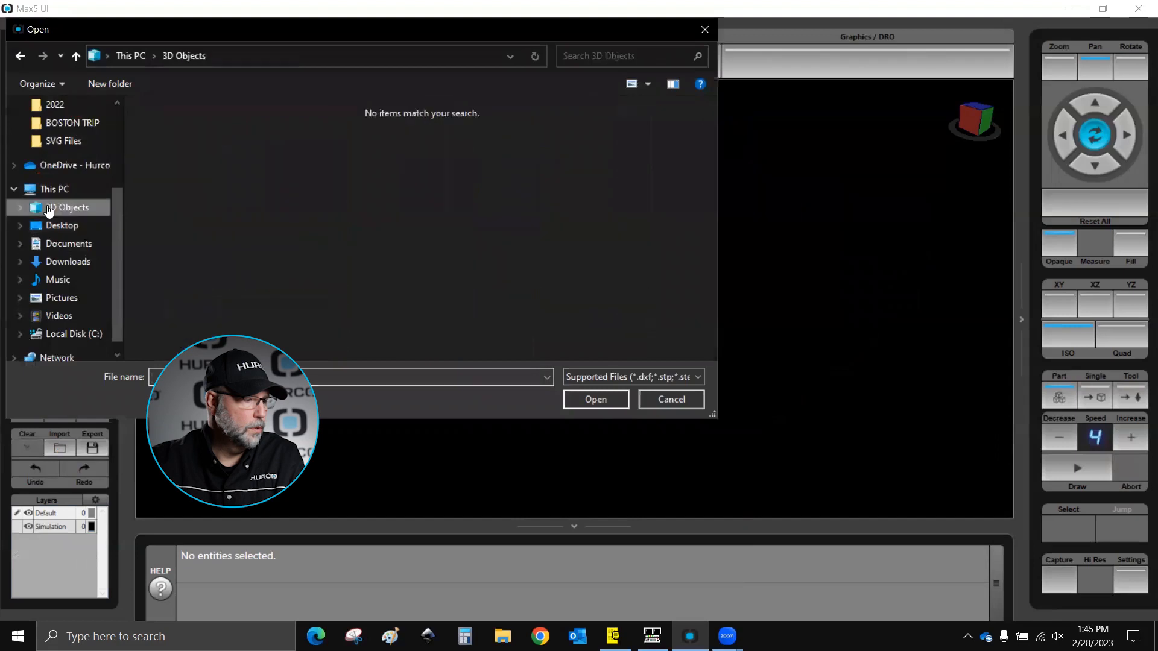
click(61, 225)
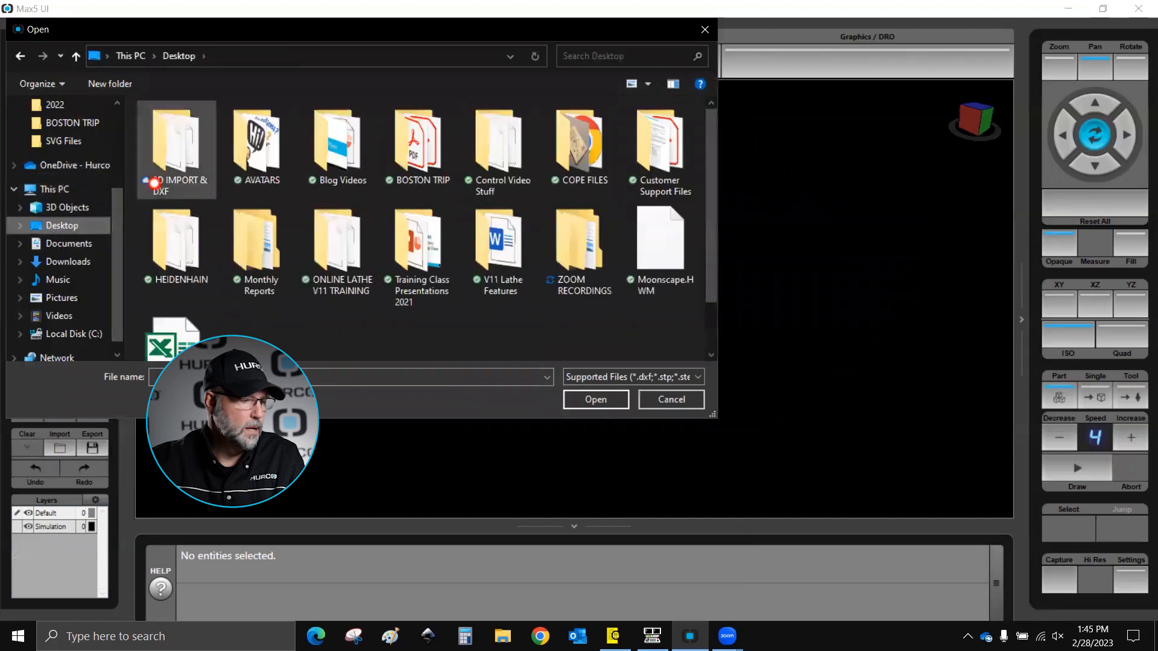
click(670, 400)
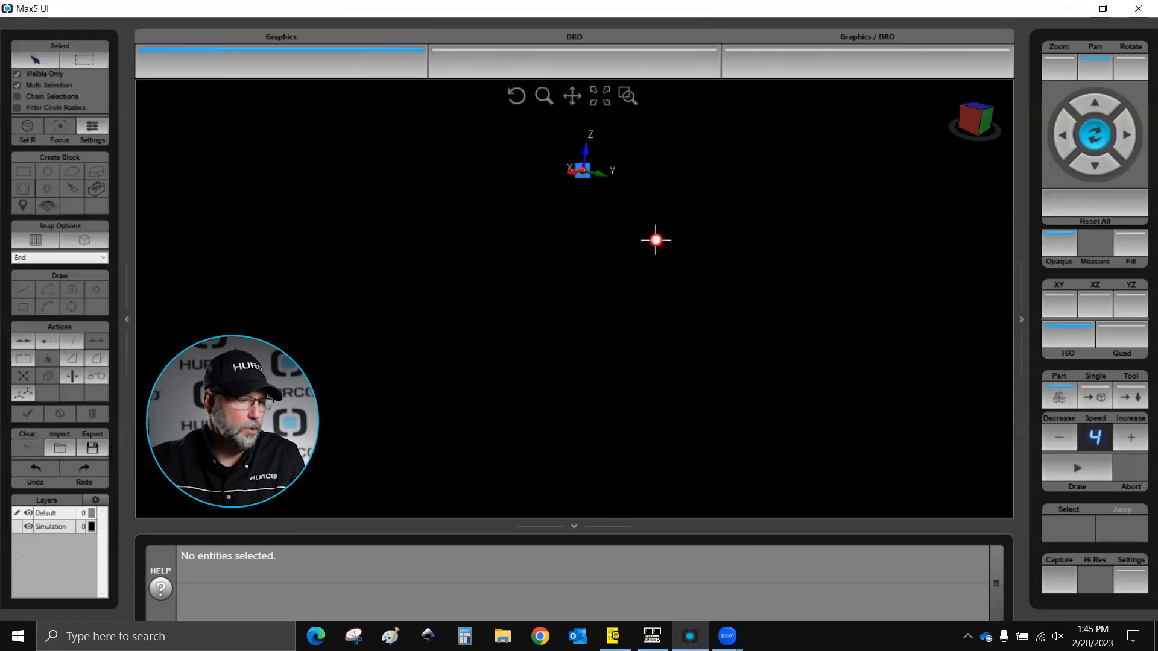
click(61, 448)
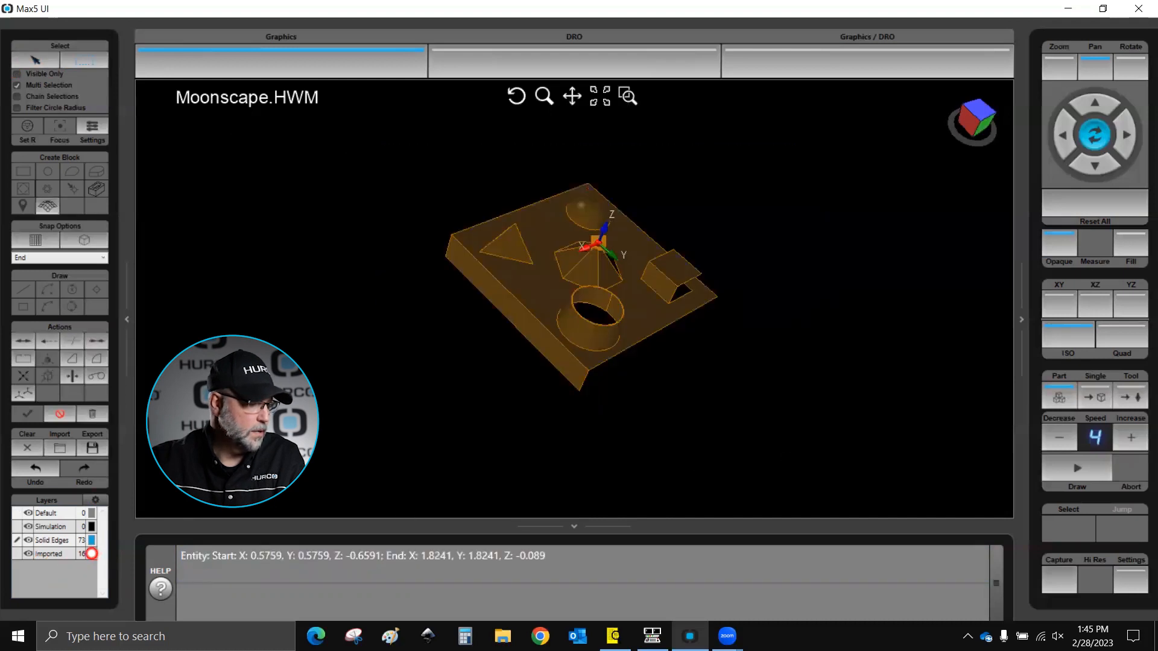
Recolour the Imported layer from orange to green so the MoonScape solid shows green.
click(93, 553)
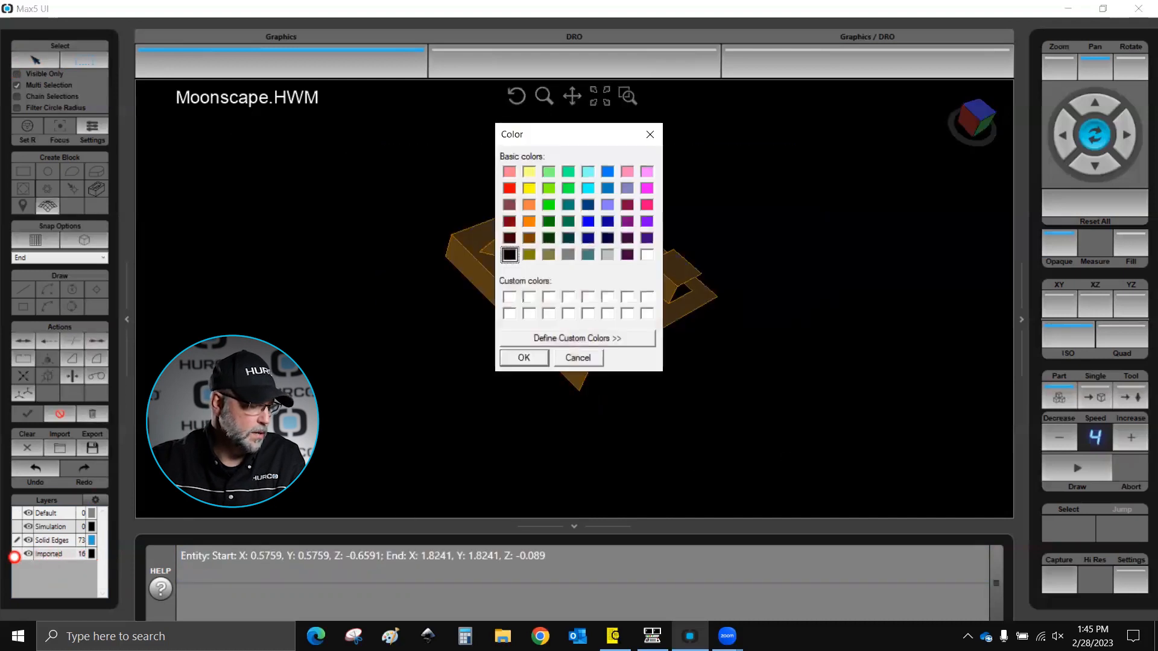
click(647, 171)
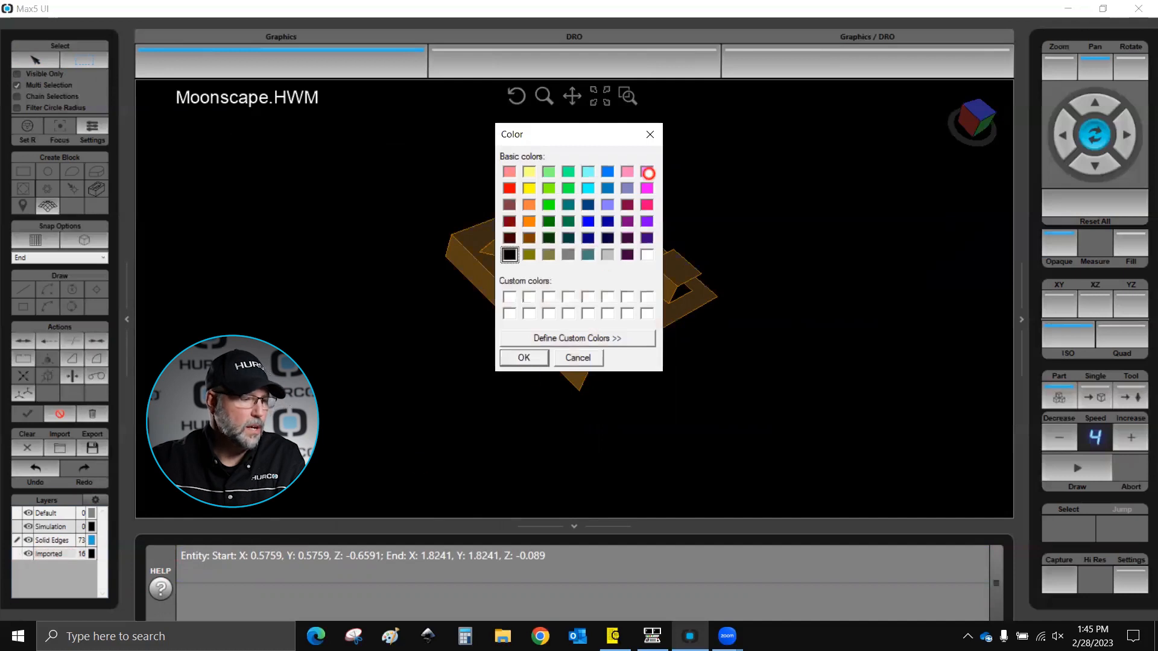
click(547, 205)
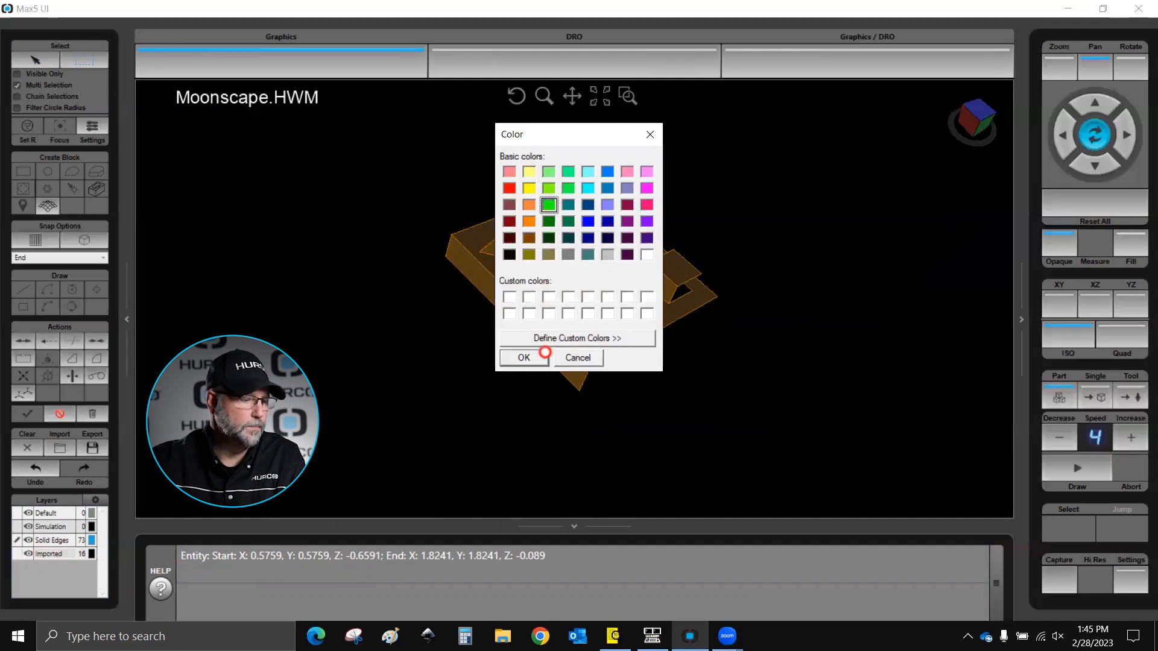
click(524, 357)
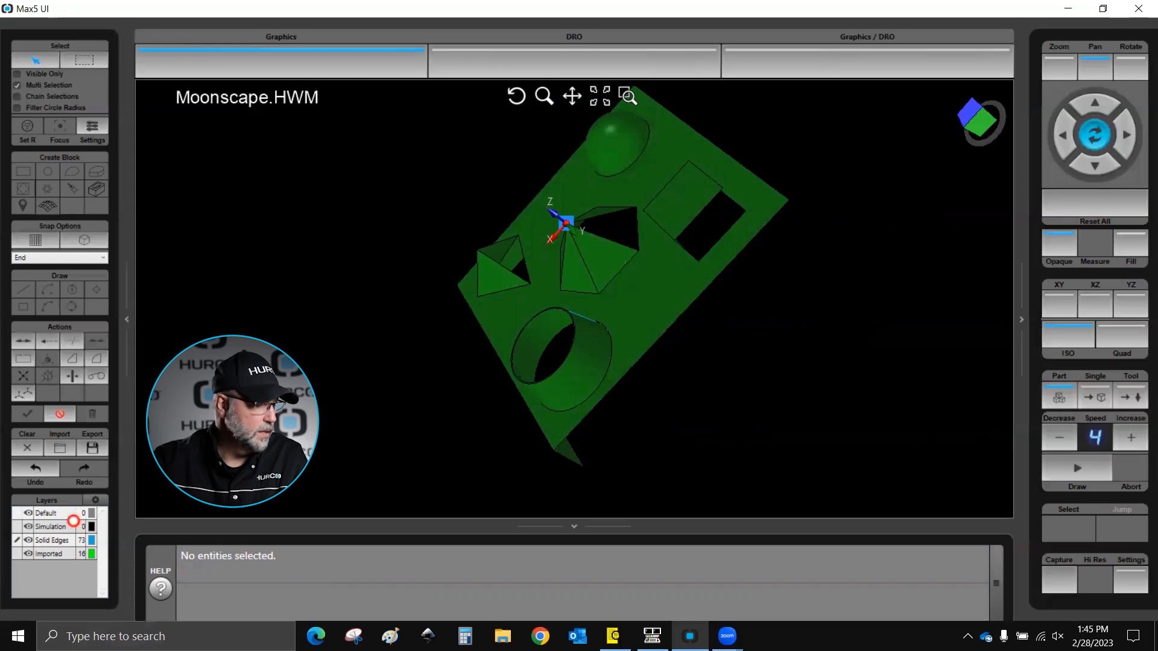
click(59, 448)
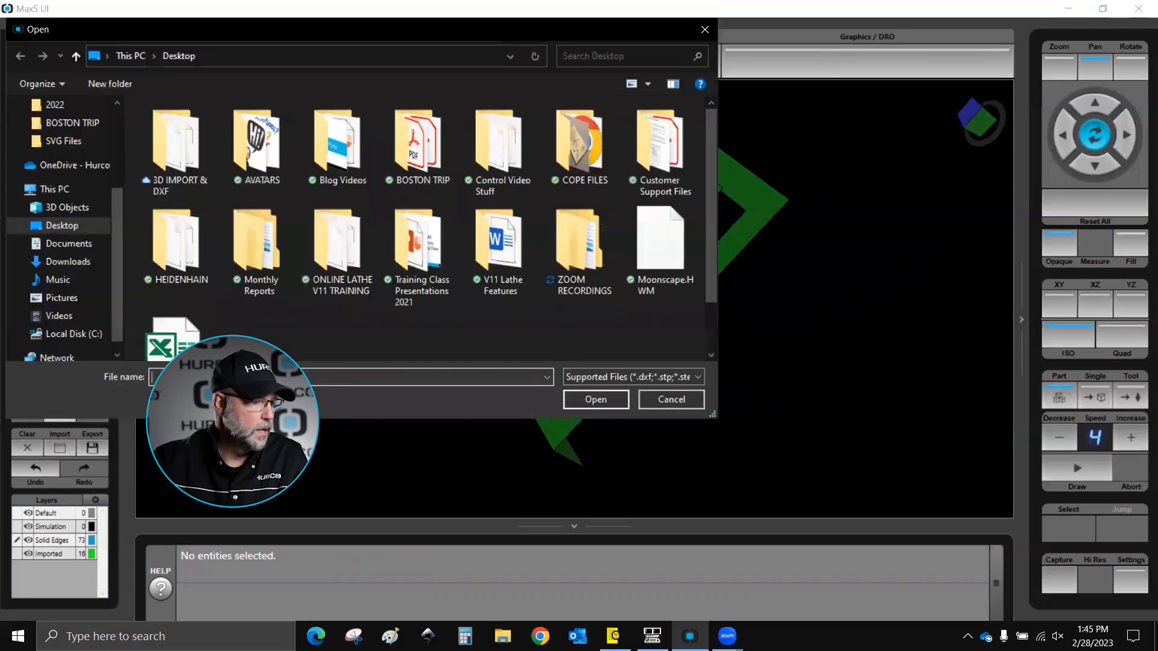
double_click(177, 140)
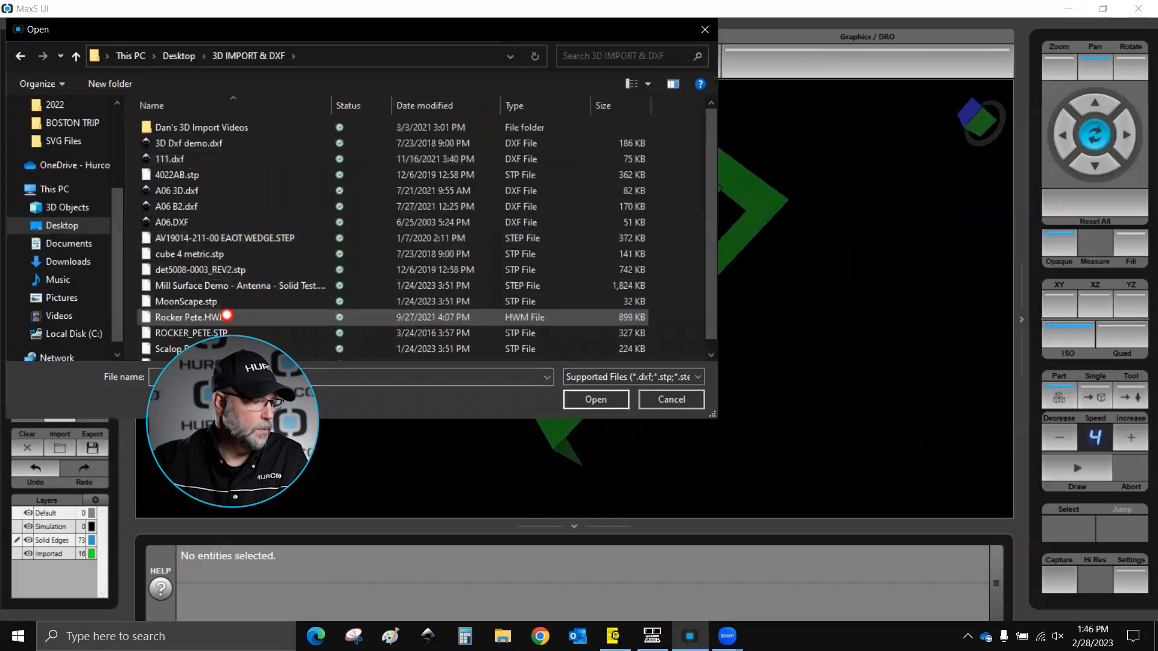
click(595, 399)
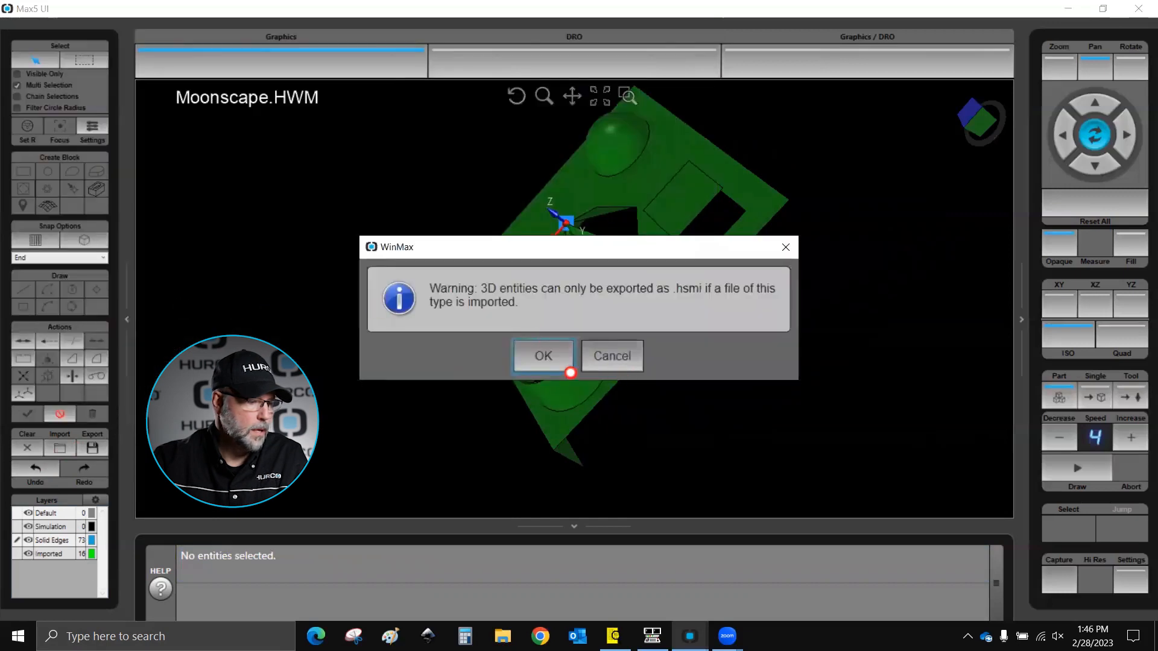
click(541, 356)
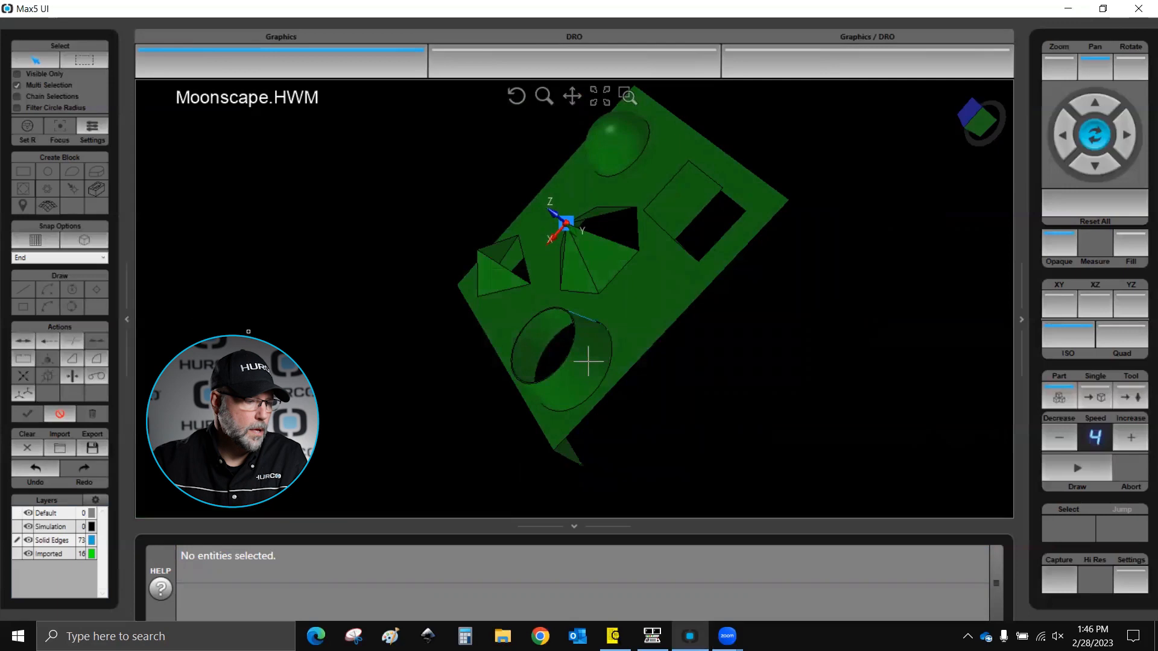